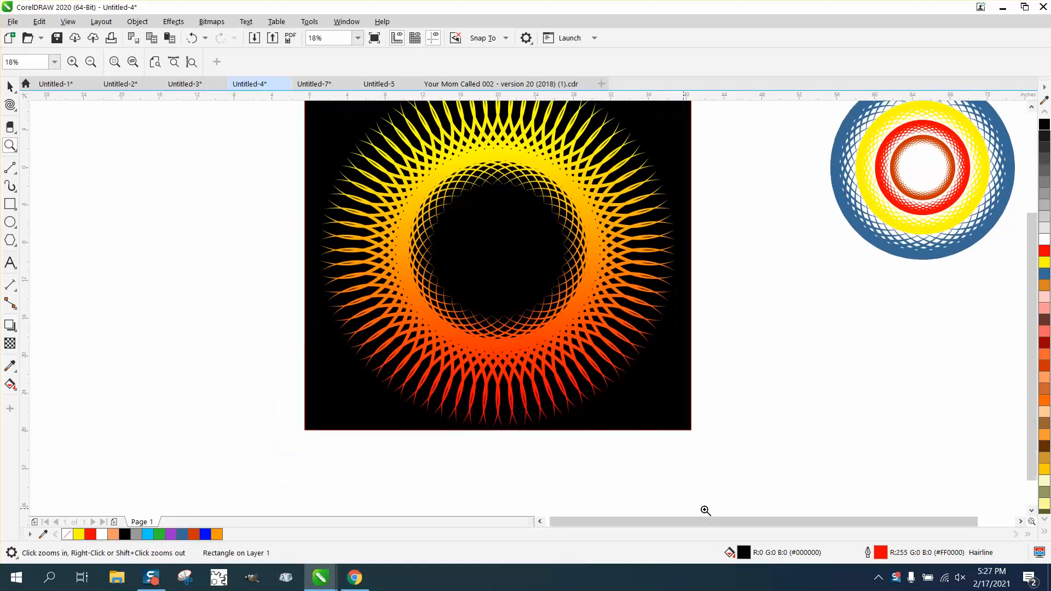
# Step: Zoom to the multicoloured ring design and return to the Pick selection tool
pyautogui.click(705, 510)
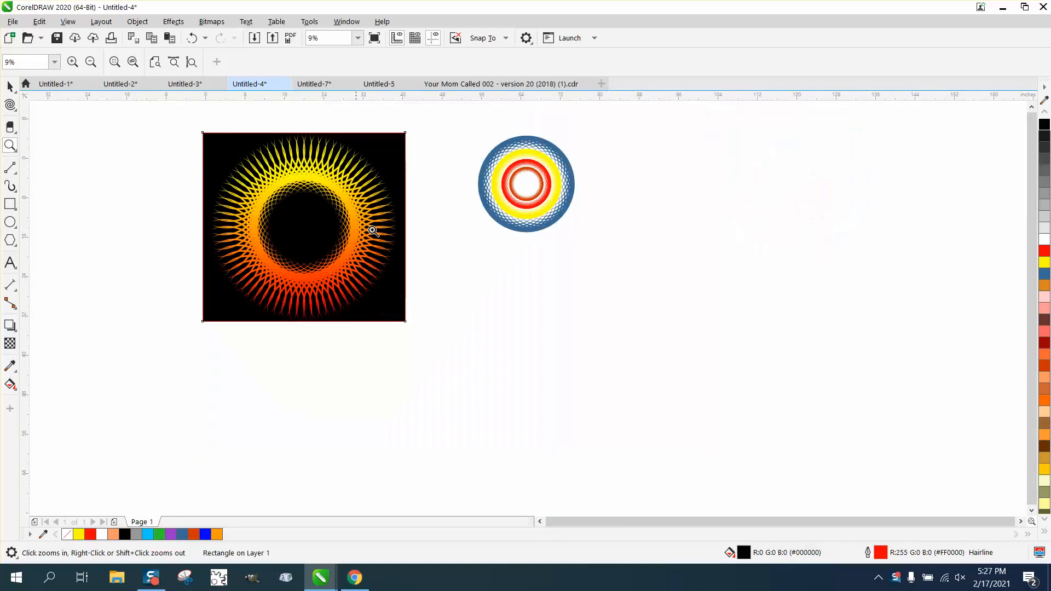
pyautogui.moveTo(384, 195)
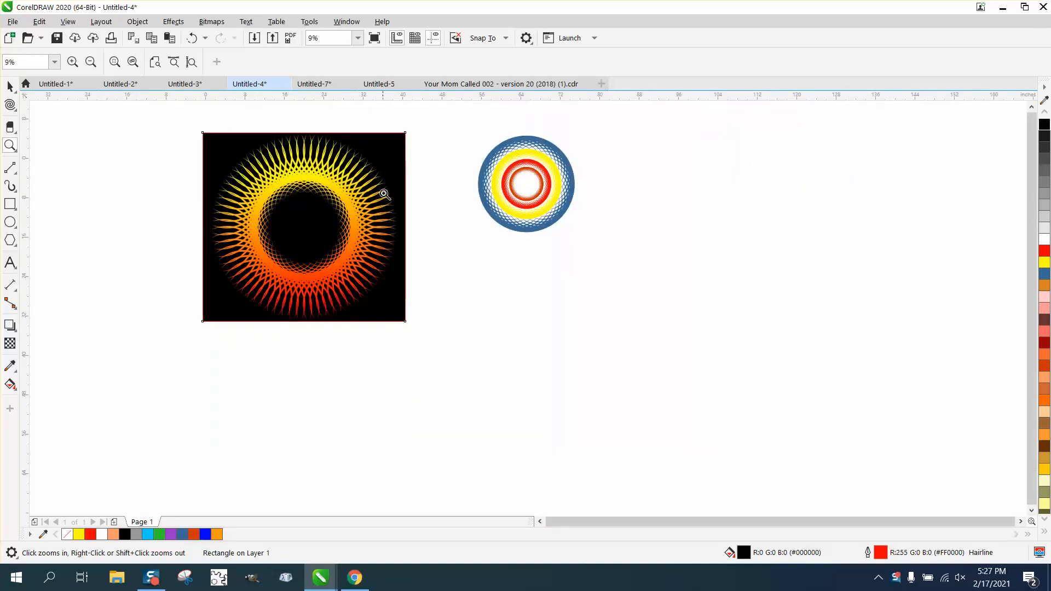
pyautogui.click(526, 184)
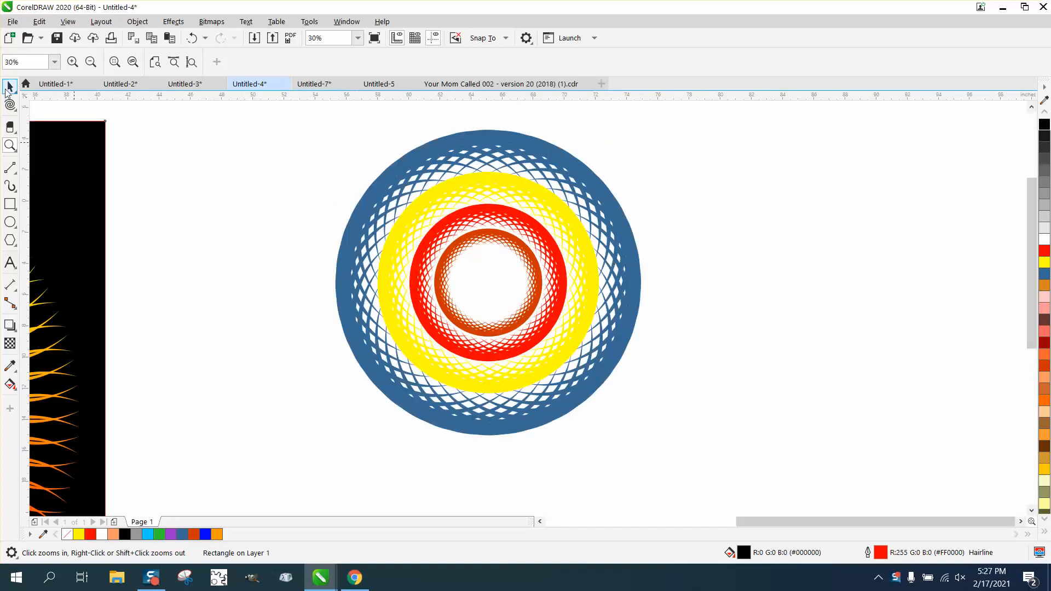
pyautogui.click(10, 86)
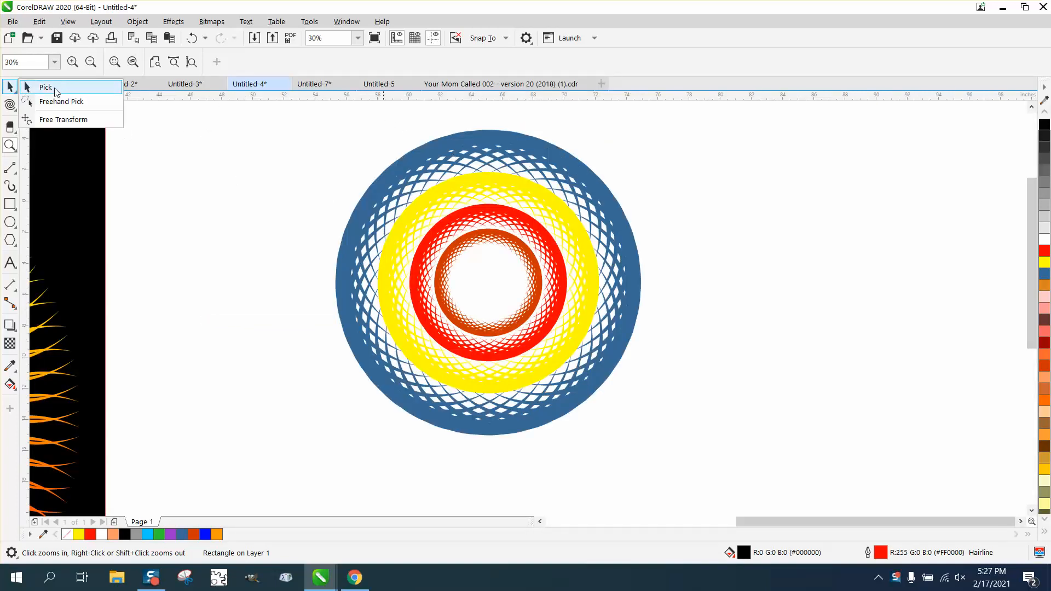
pyautogui.click(45, 87)
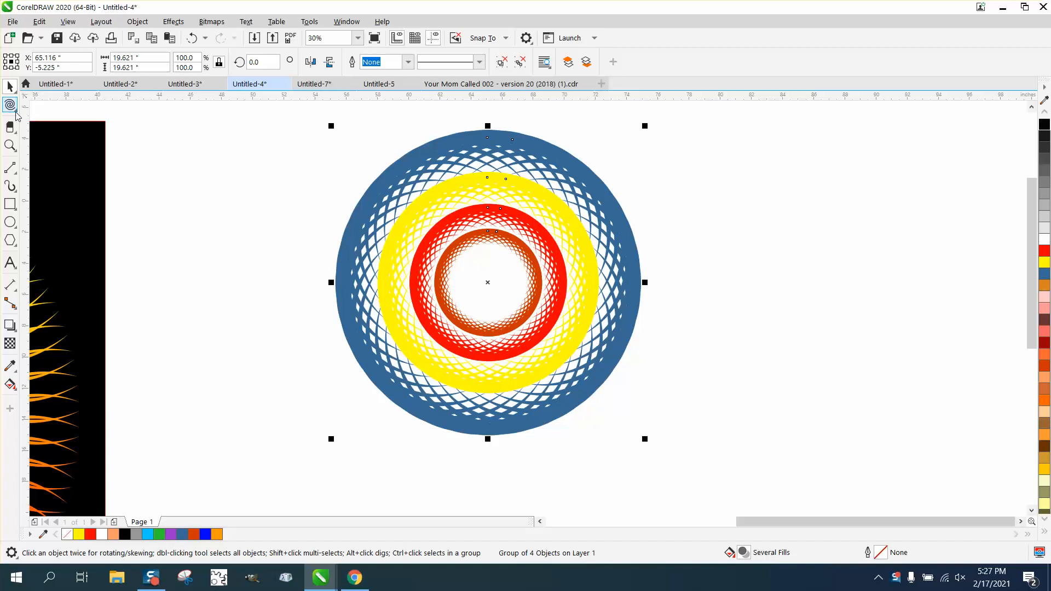
# Step: Twist the ring design with the Twist shape tool and zoom to review both designs
pyautogui.click(10, 105)
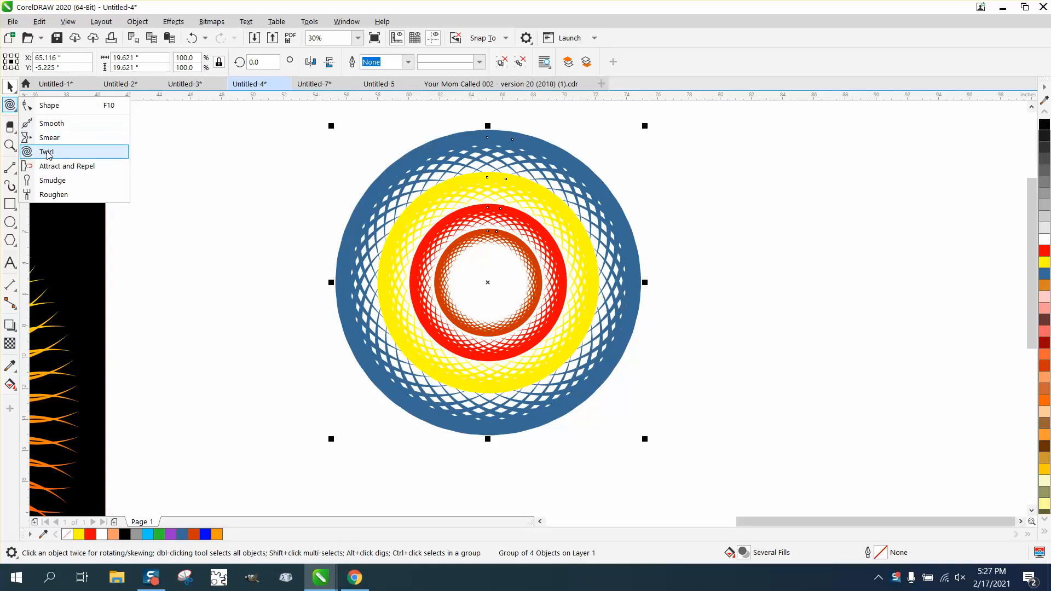
pyautogui.click(47, 151)
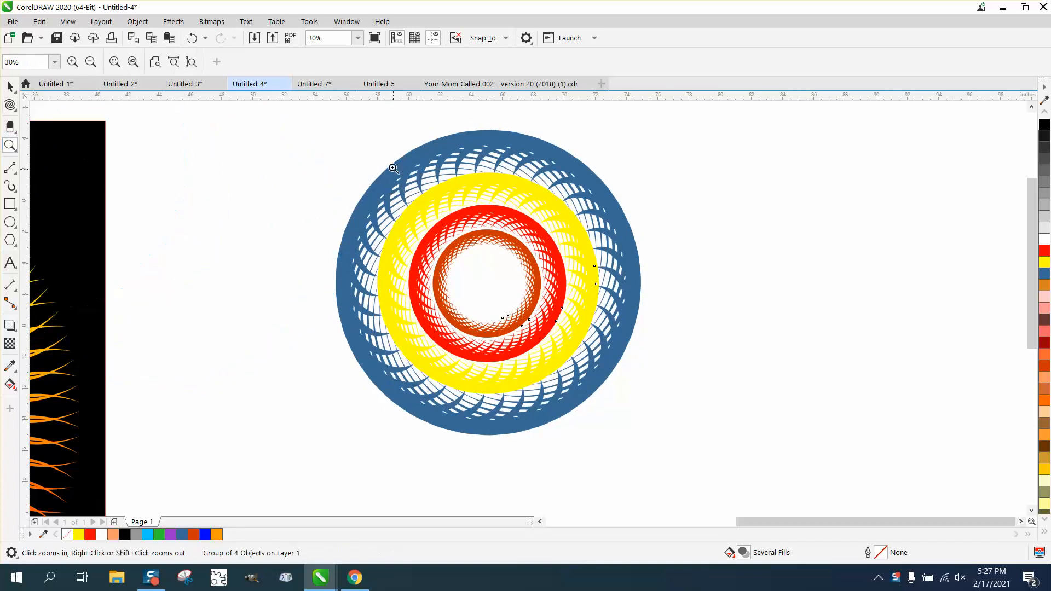
pyautogui.click(393, 169)
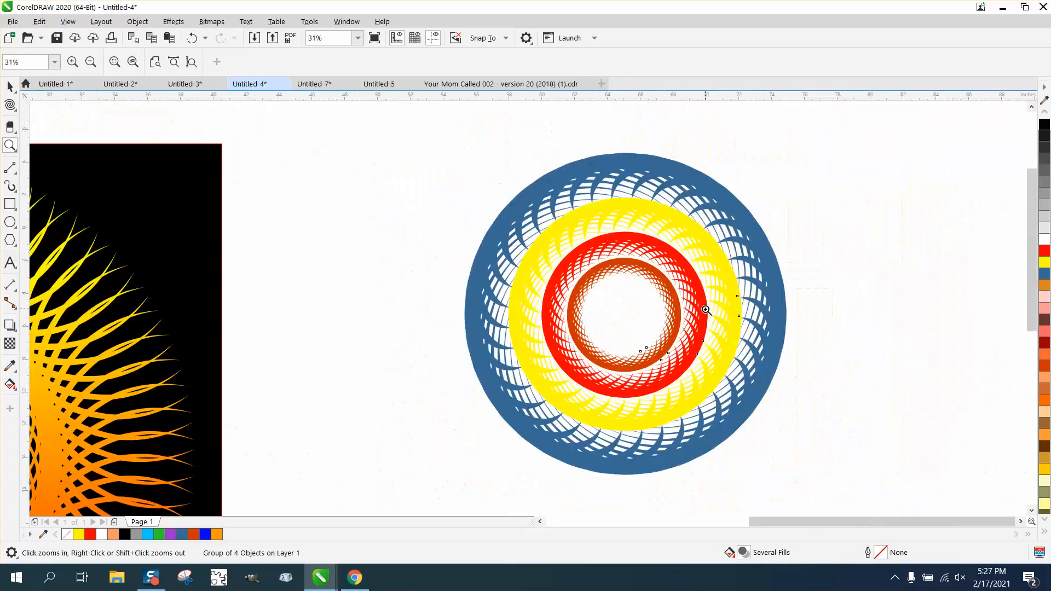
pyautogui.click(91, 61)
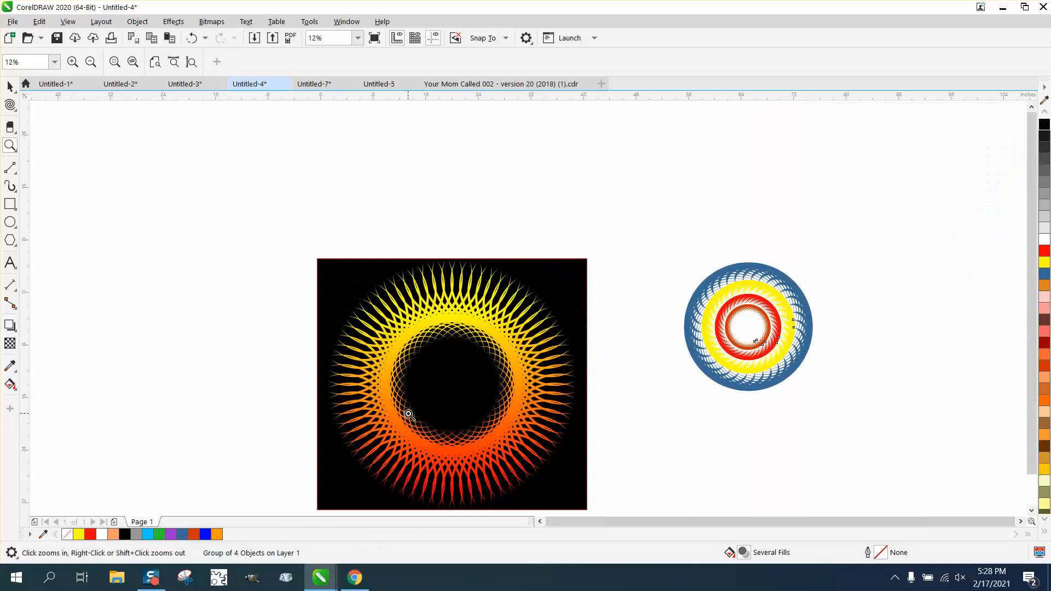
# Step: Move both finished designs off the page to the right and start drawing circles
pyautogui.click(747, 327)
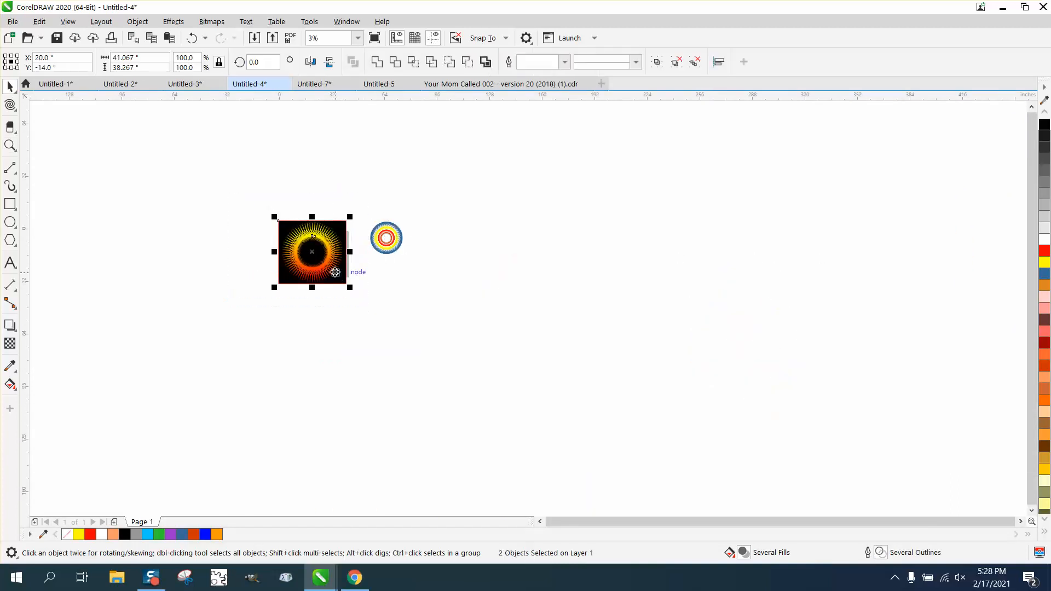
pyautogui.moveTo(312, 252); pyautogui.dragTo(495, 248)
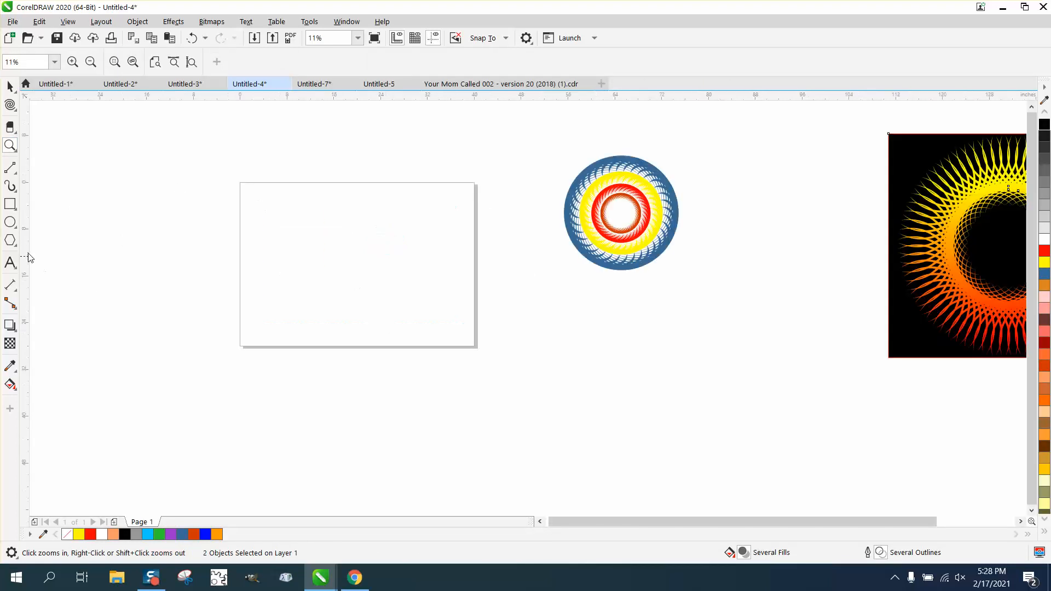
pyautogui.click(10, 223)
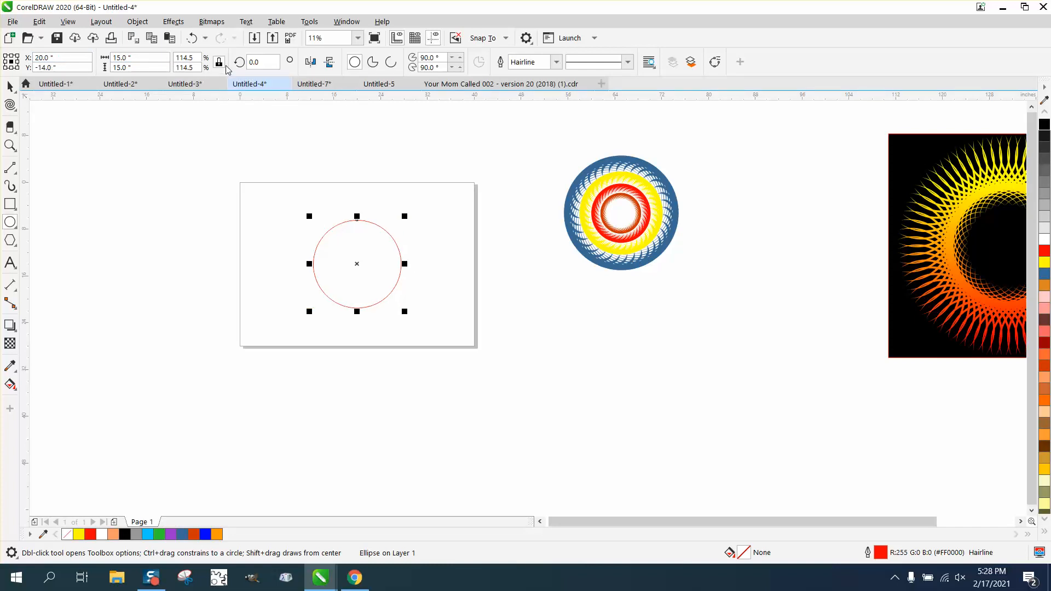
pyautogui.moveTo(202, 209)
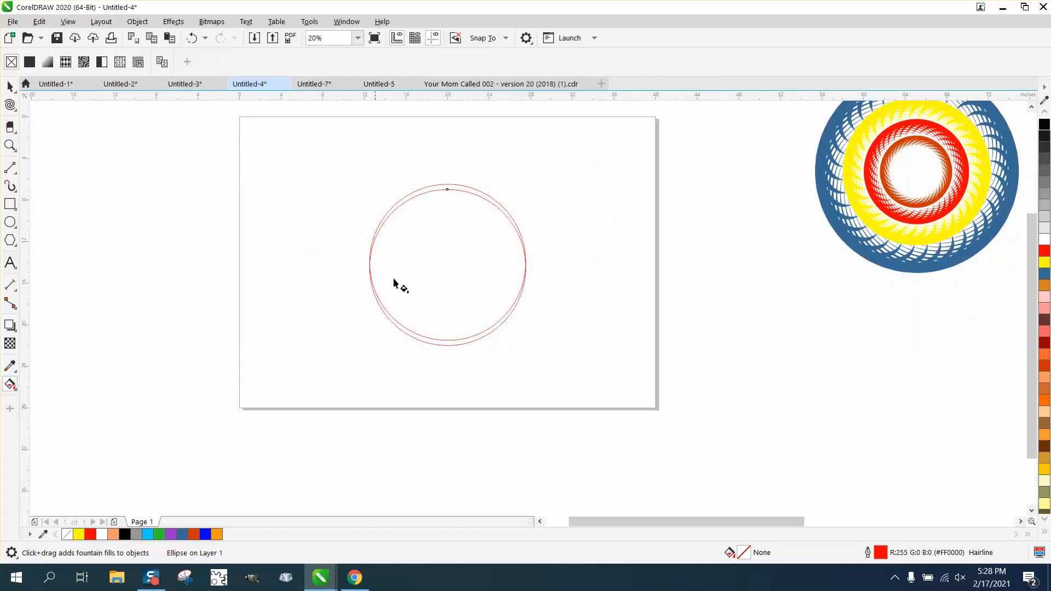
# Step: Smart-fill the sliver between the two offset circles to make a black crescent
pyautogui.click(10, 384)
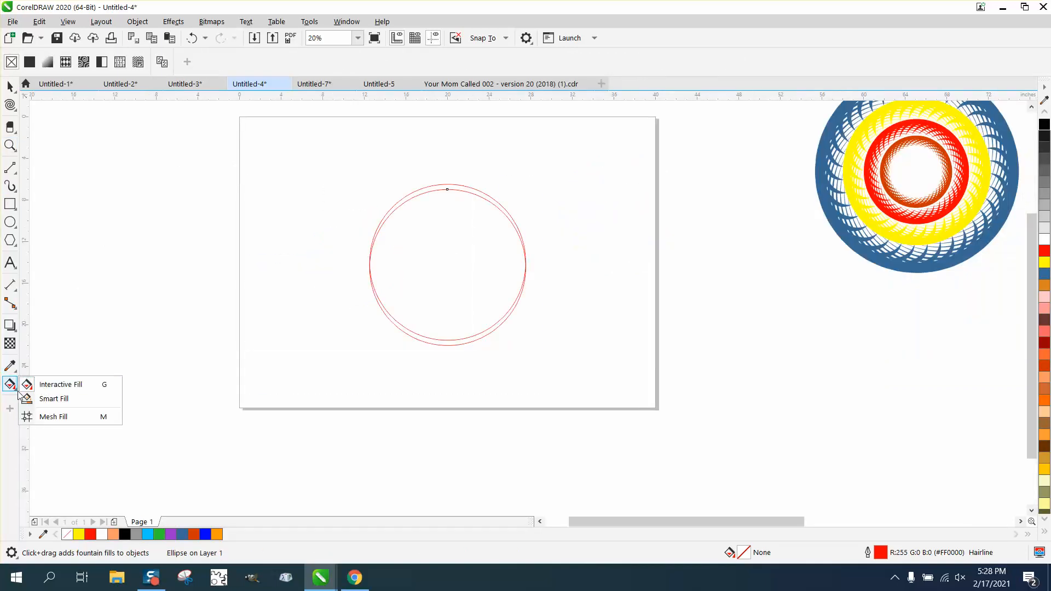
pyautogui.click(54, 398)
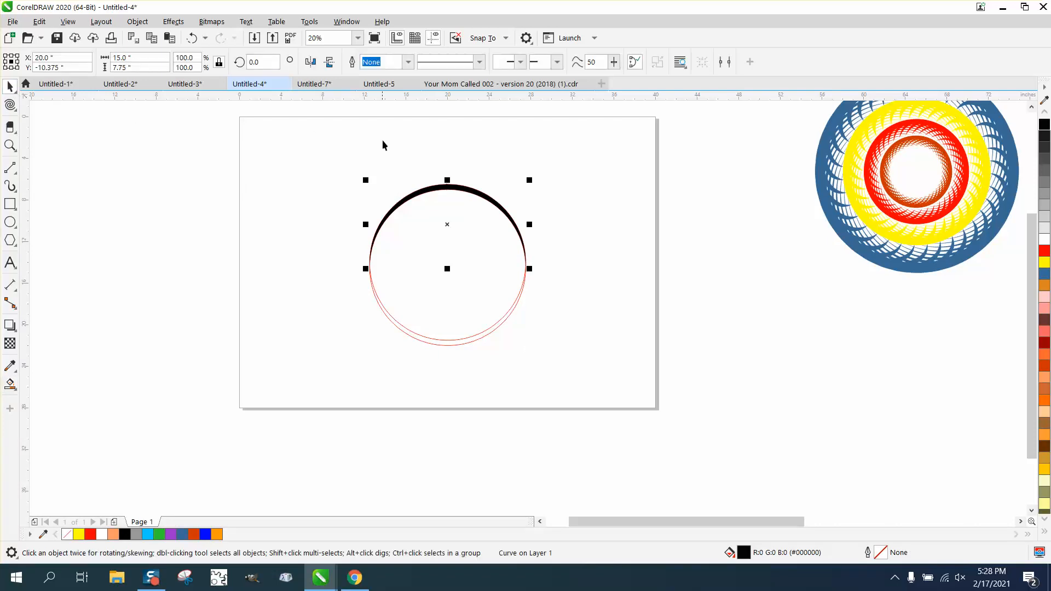
# Step: Place a vertical guideline through the crescent's centre and put the crescent into rotation mode
pyautogui.moveTo(383, 144); pyautogui.dragTo(603, 387)
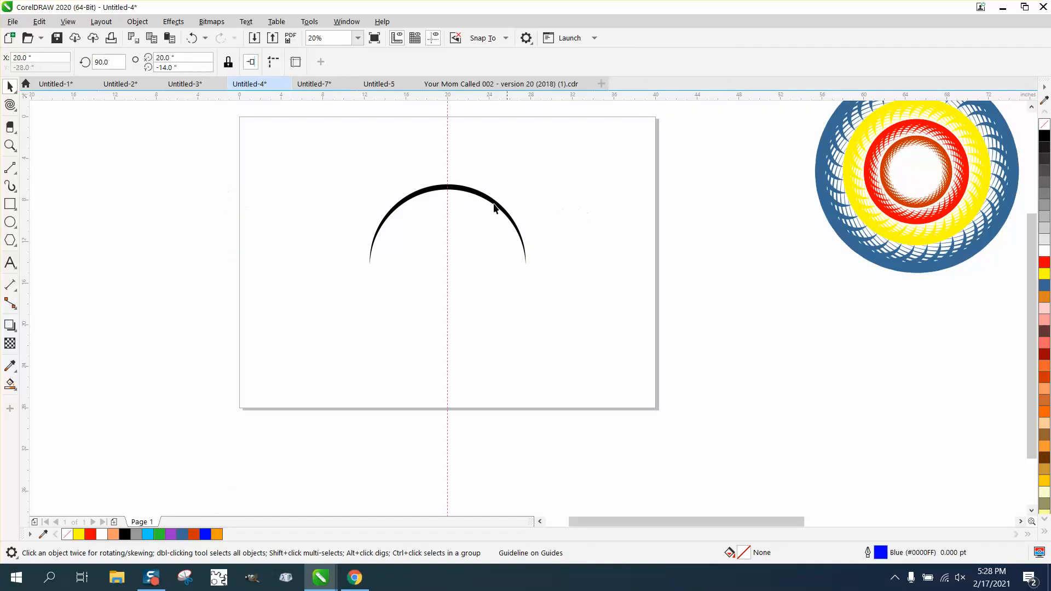
pyautogui.click(490, 194)
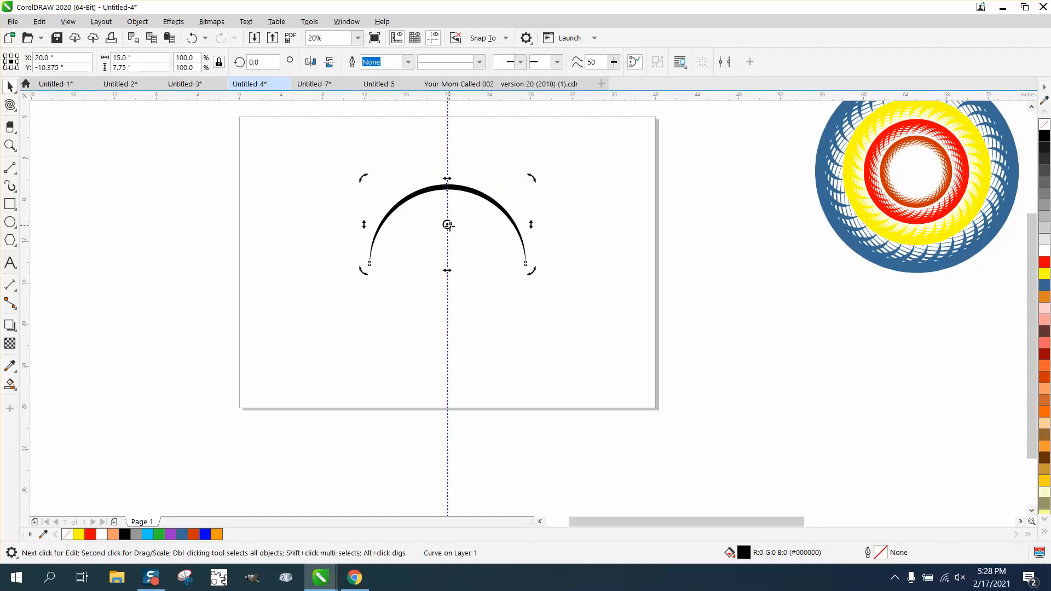
pyautogui.moveTo(446, 293)
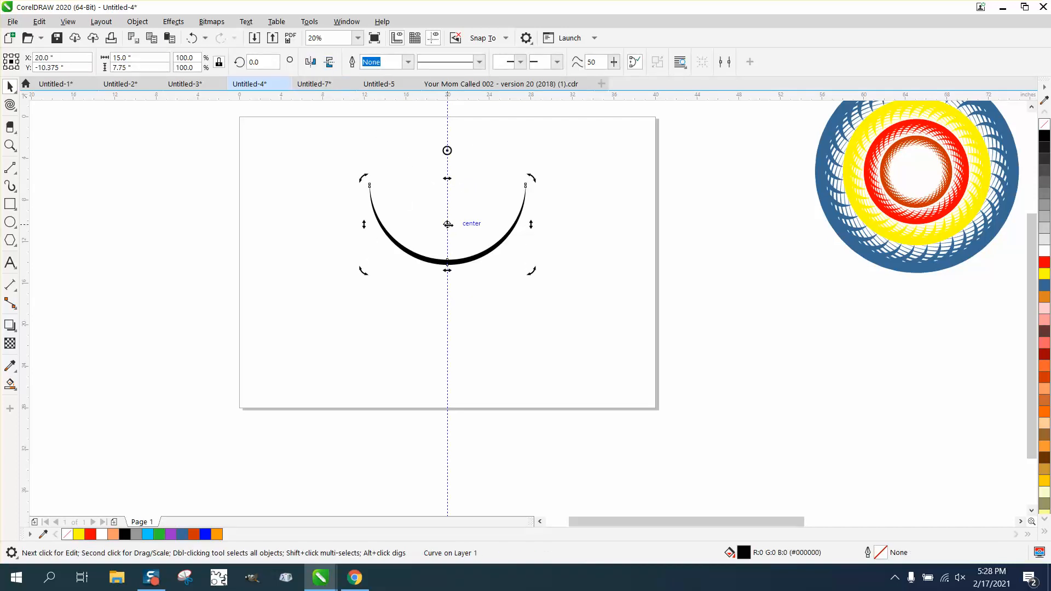
pyautogui.moveTo(447, 323)
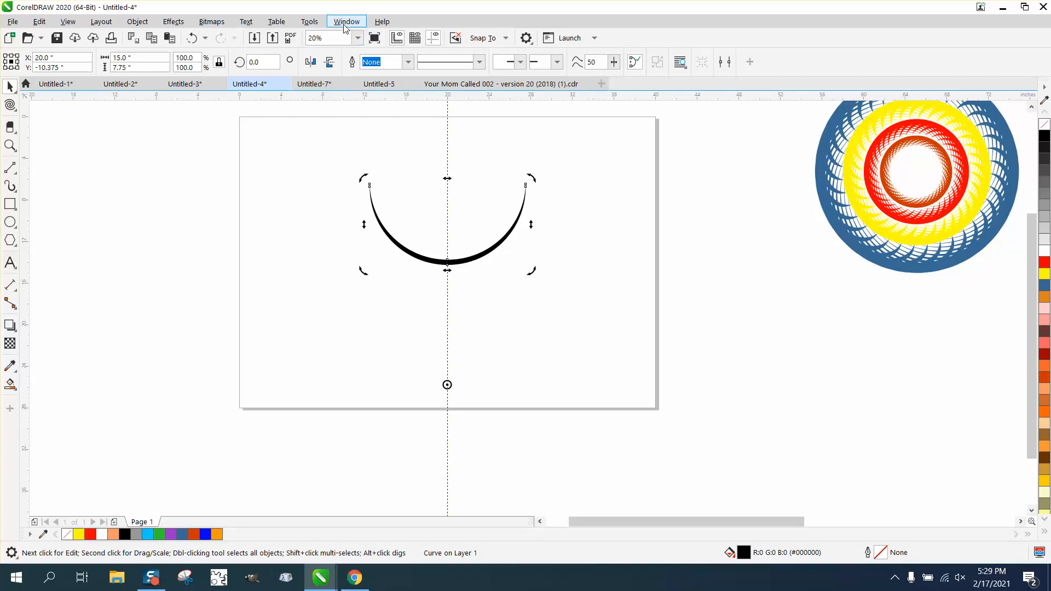
# Step: In the Transform docker rotate the crescent at 5° with 71 copies to form a black spirograph ring
pyautogui.click(347, 21)
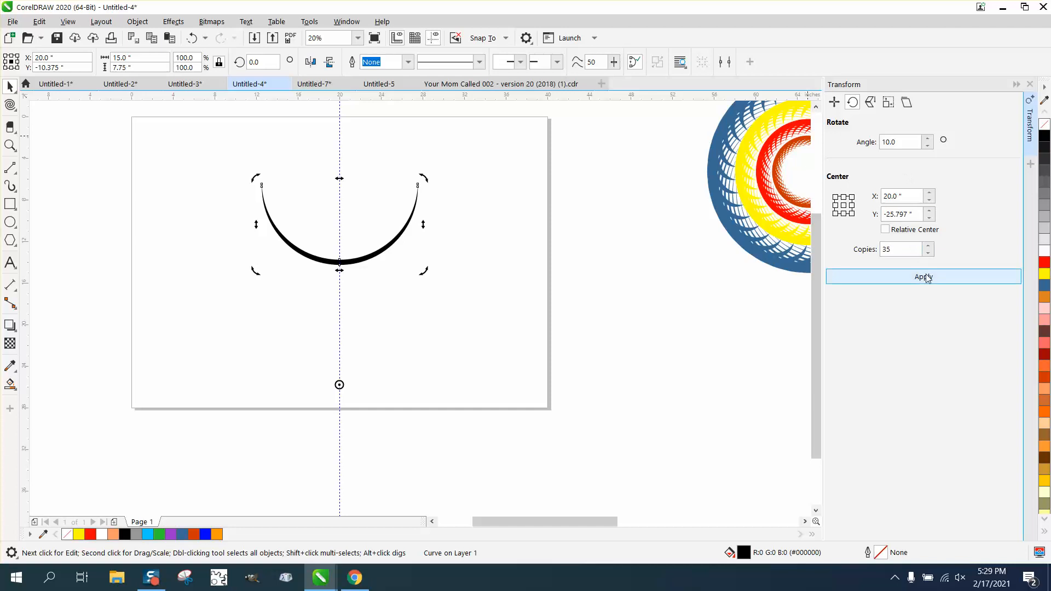
pyautogui.click(923, 276)
pyautogui.write('5')
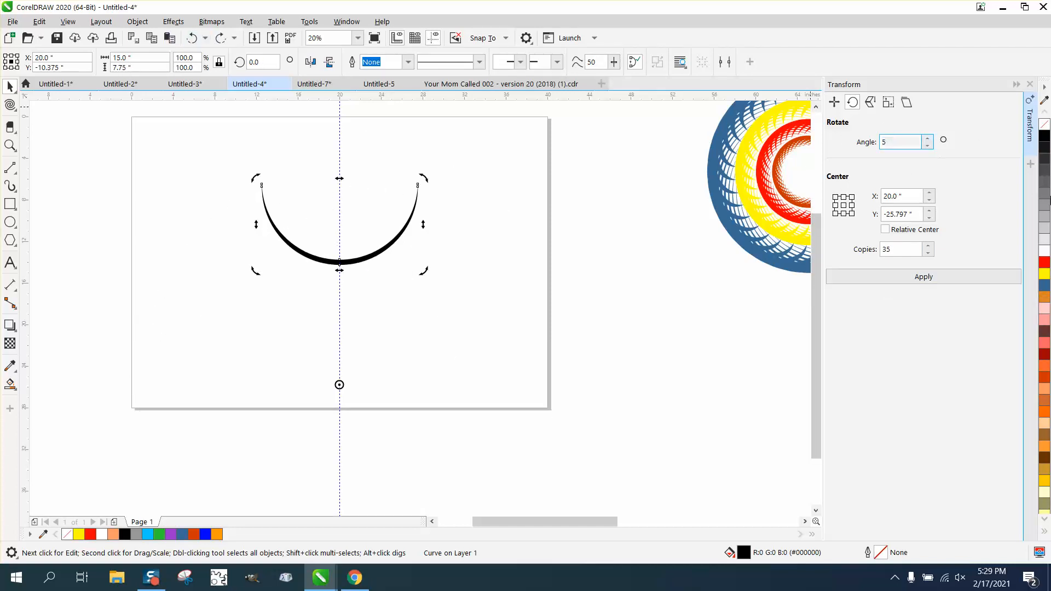
pyautogui.click(901, 249)
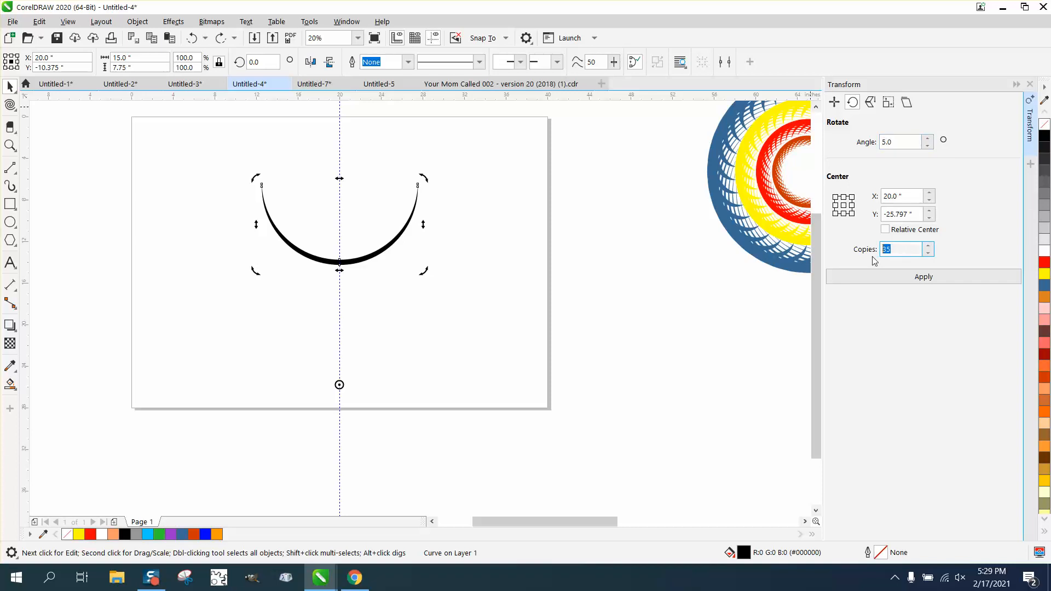
pyautogui.write('71')
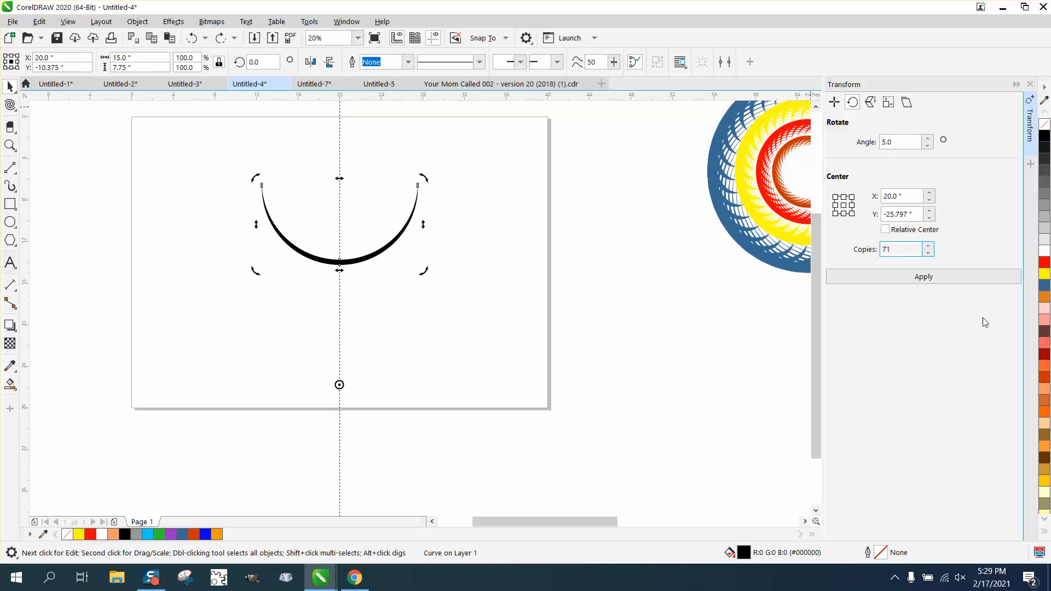
pyautogui.click(922, 275)
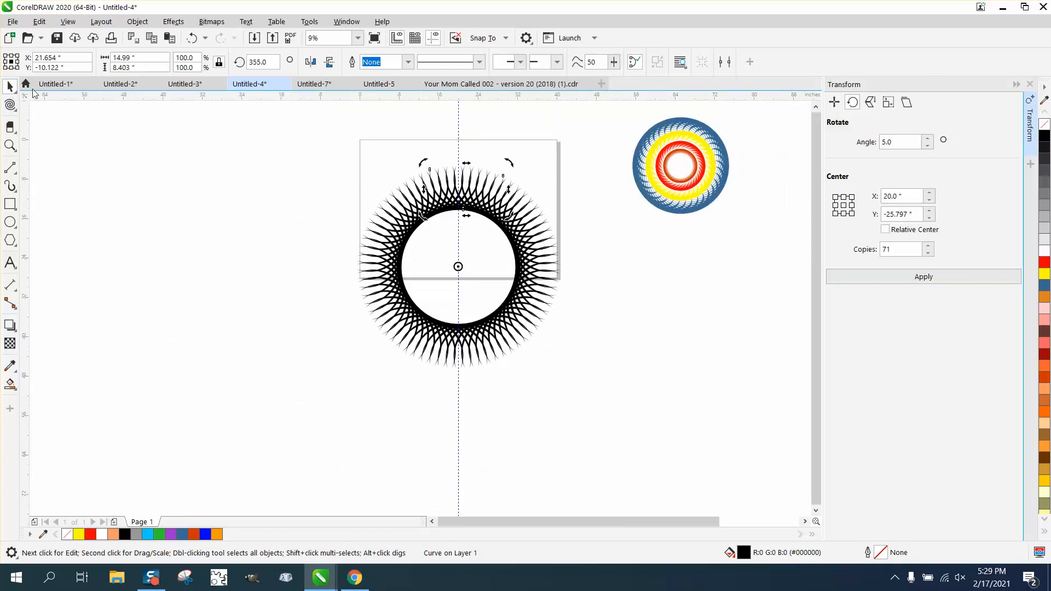
# Step: Zoom out to see all designs on the canvas
pyautogui.click(457, 266)
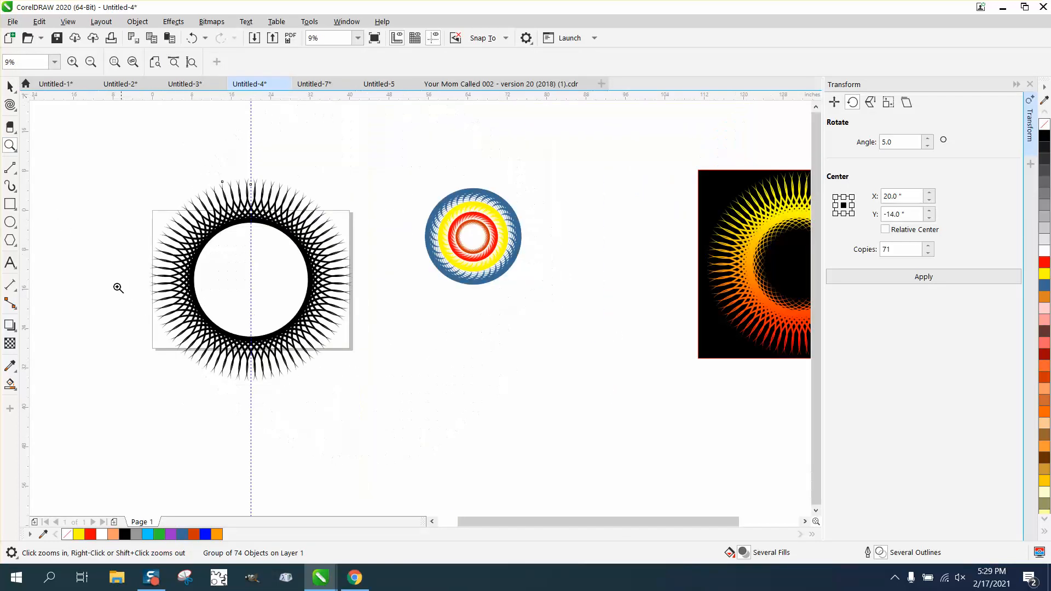
pyautogui.click(250, 278)
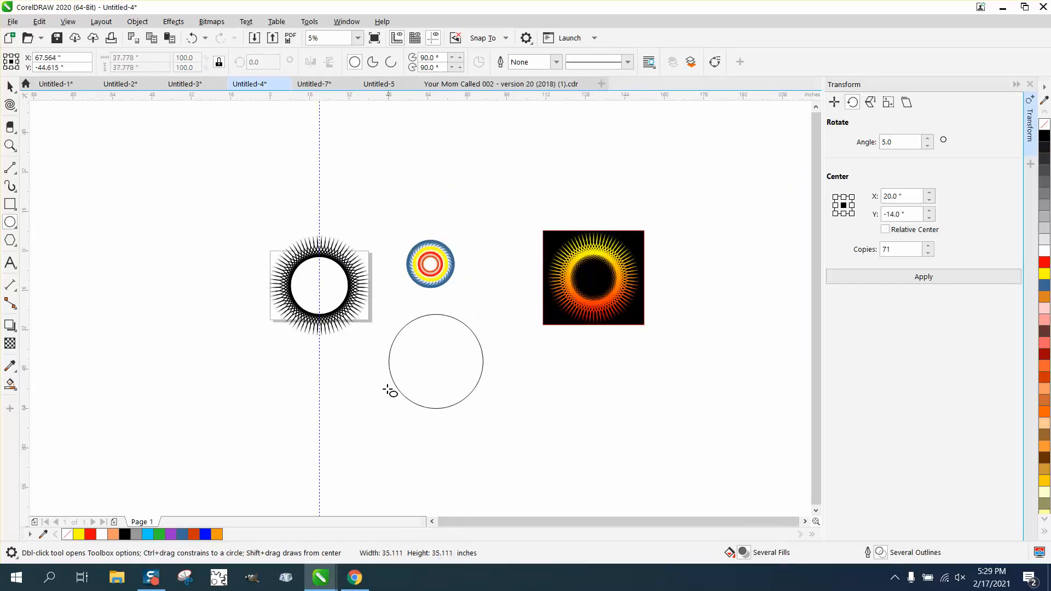
# Step: Create a new circle below the designs and zoom in on the red circle
pyautogui.click(434, 362)
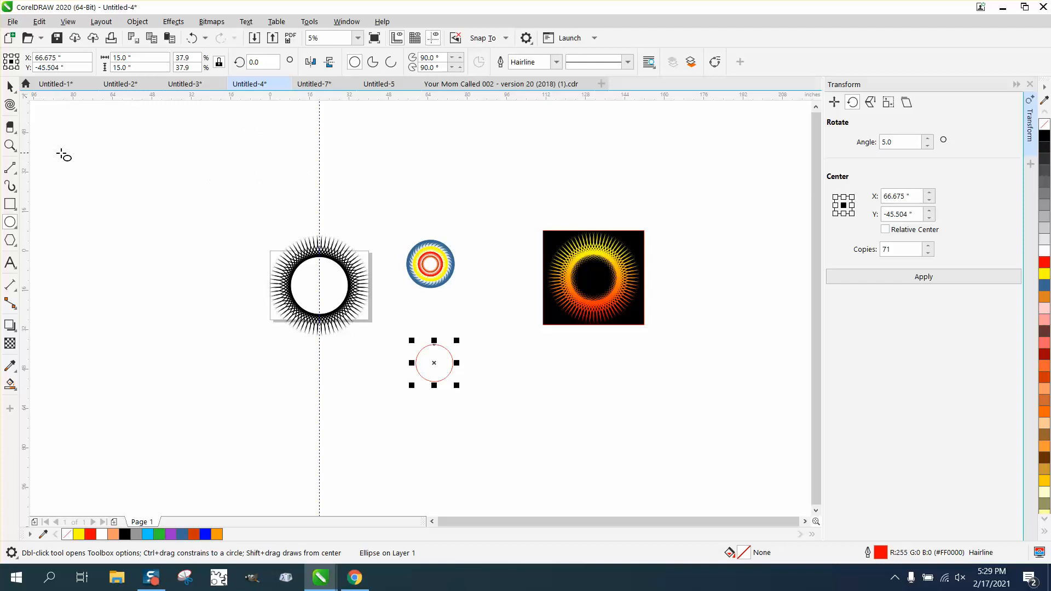
pyautogui.moveTo(94, 233)
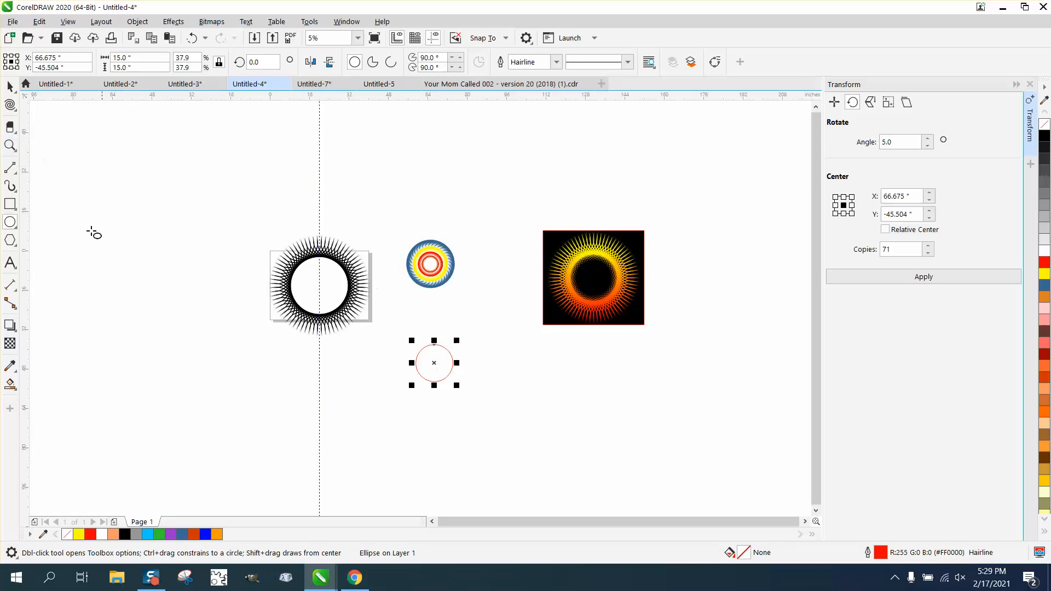
pyautogui.click(10, 146)
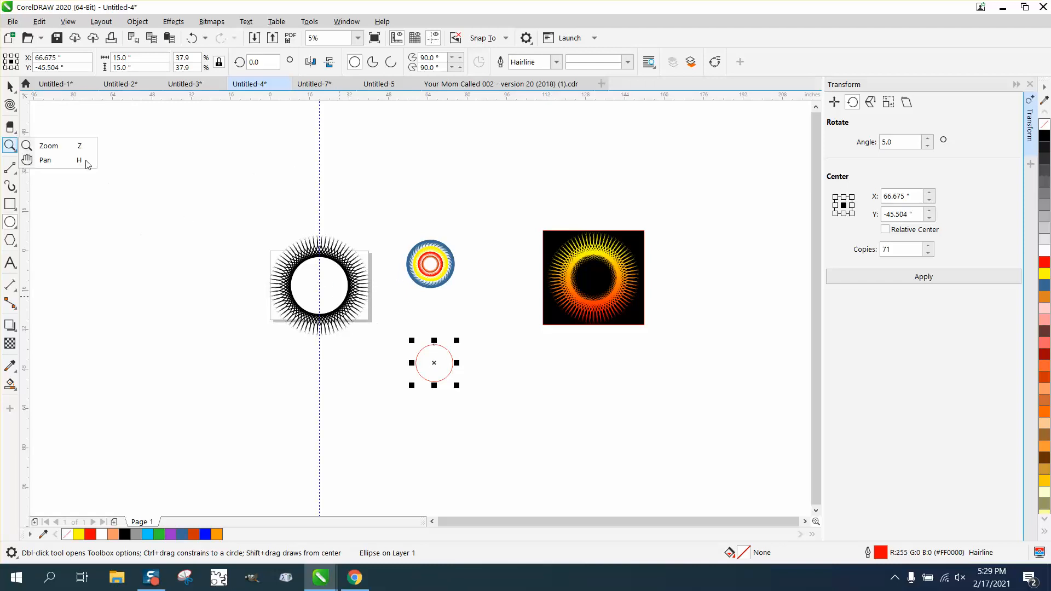
pyautogui.click(47, 146)
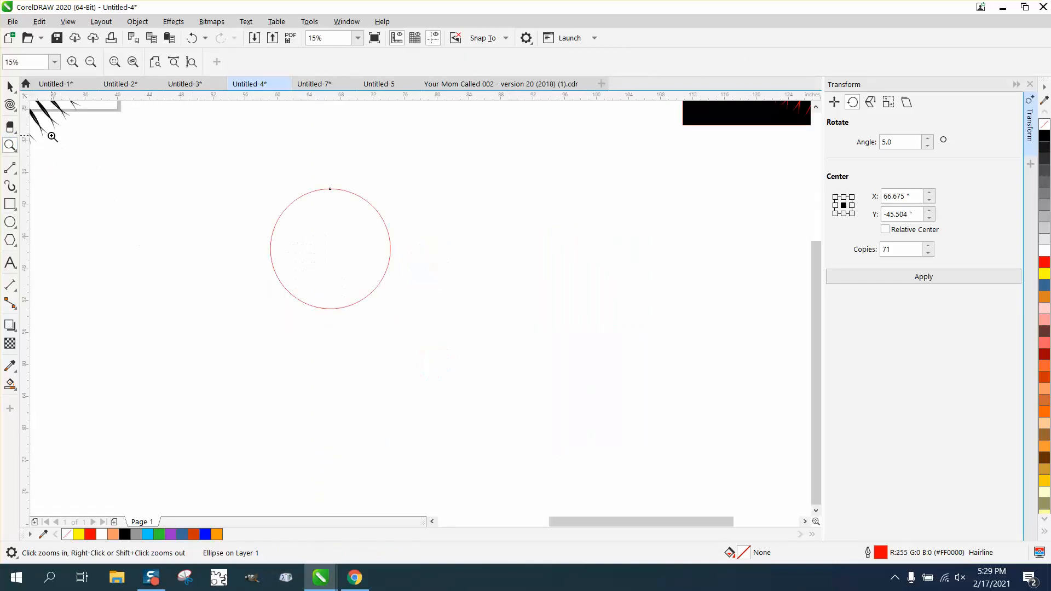
pyautogui.click(329, 249)
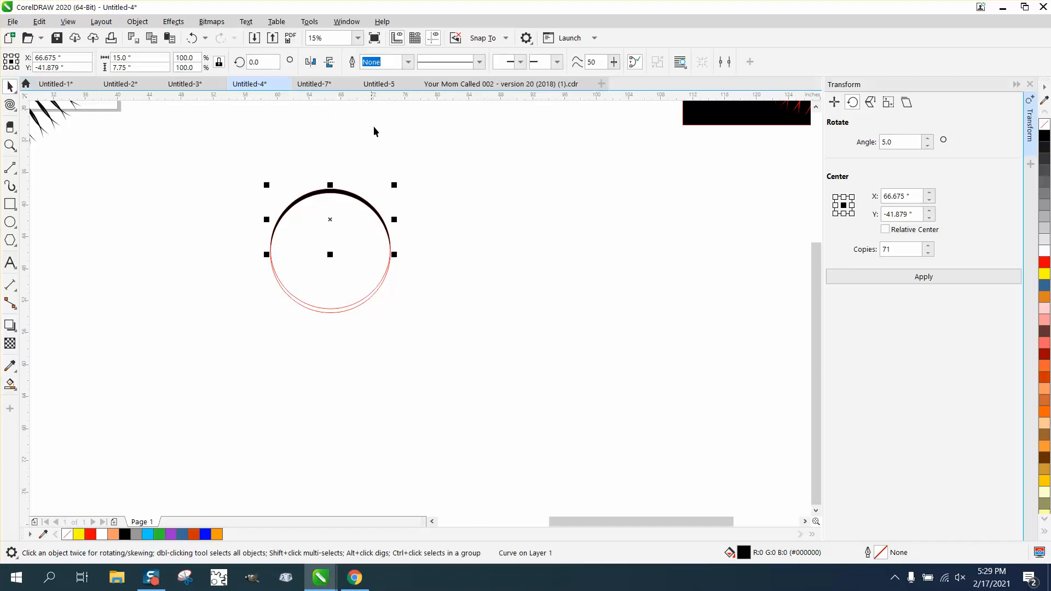
pyautogui.moveTo(234, 157)
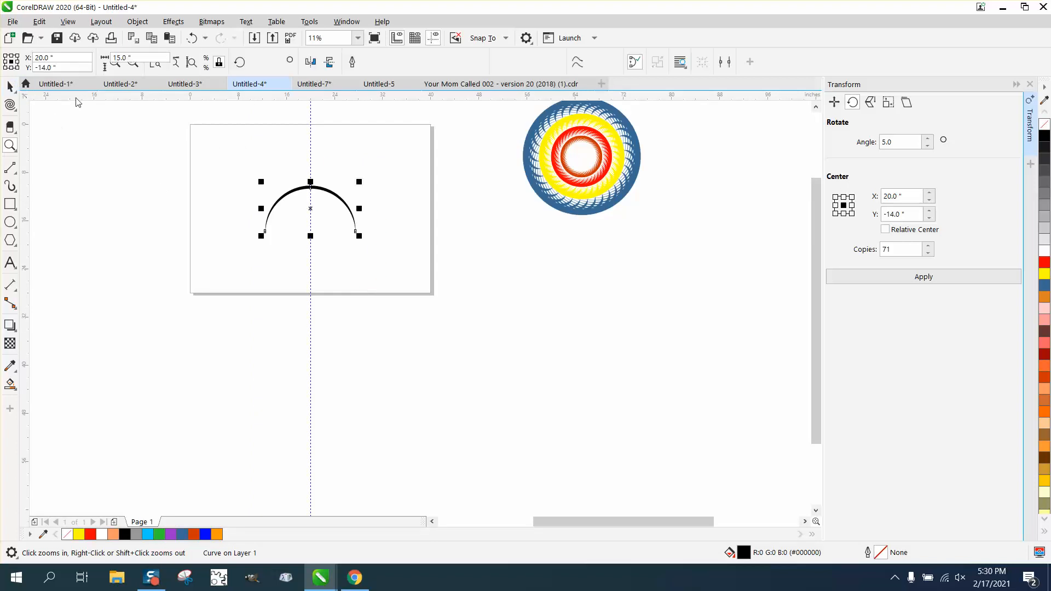
# Step: Rotate the black arc into 35 copies around a lower centre to form a crescent-arc ring
pyautogui.click(308, 208)
pyautogui.write('35')
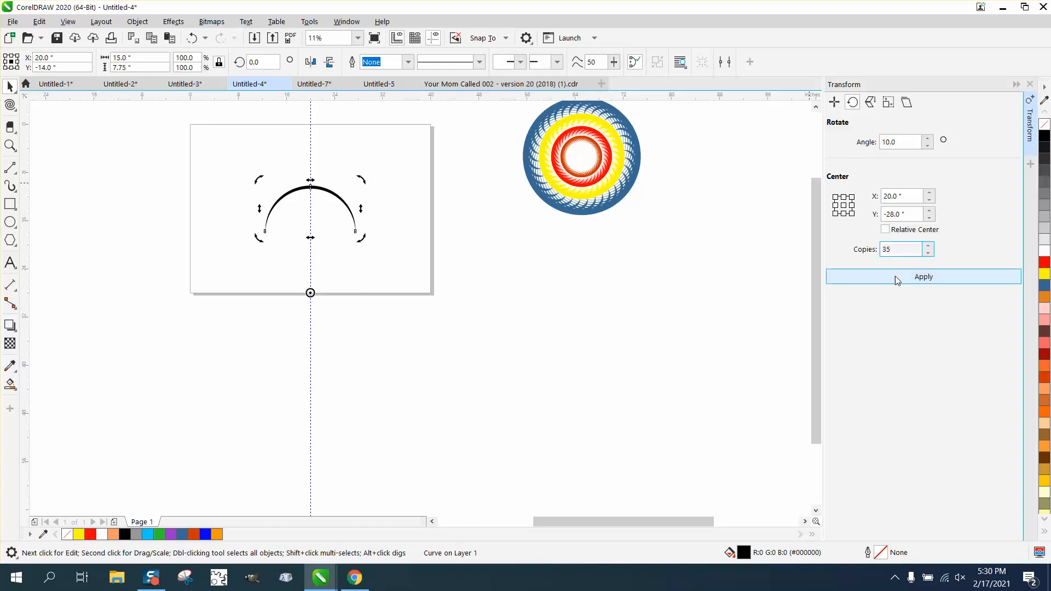
pyautogui.click(922, 275)
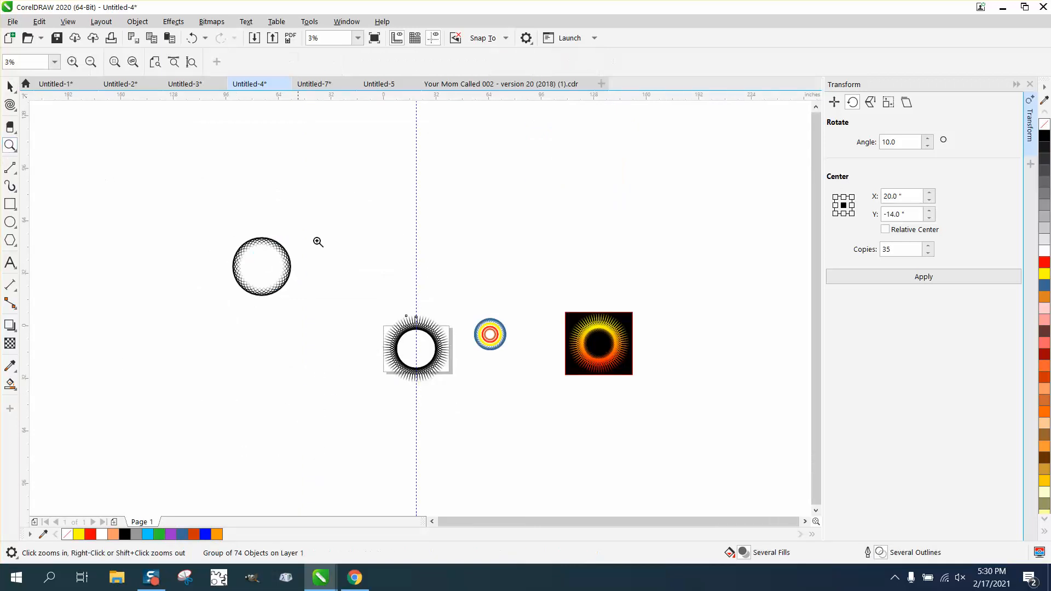
# Step: Set the arc-ring group's width to 23.128 inches so it sits inside the spiky ring
pyautogui.click(319, 242)
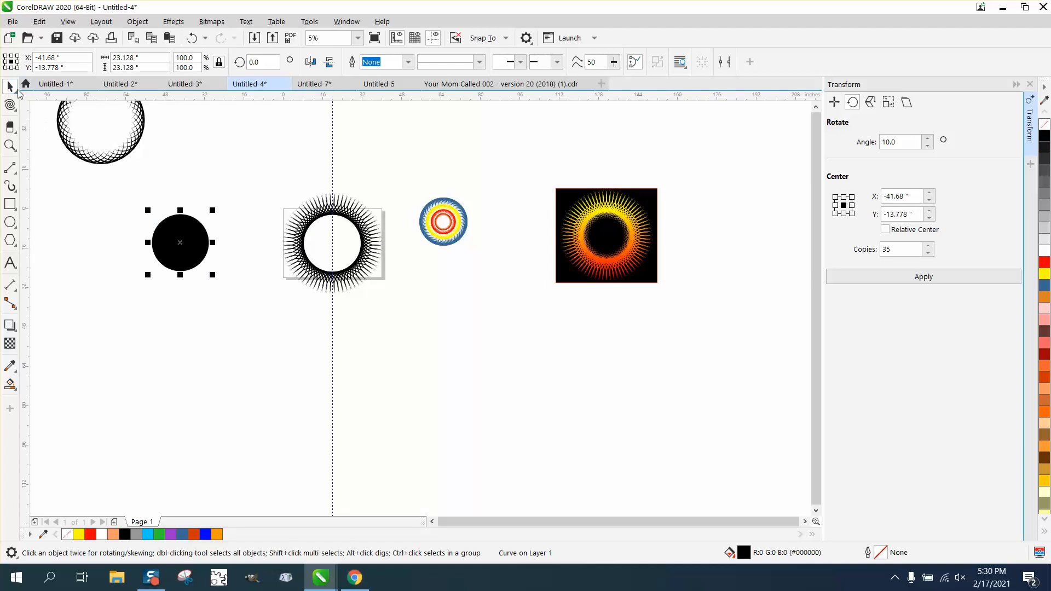
pyautogui.moveTo(166, 100)
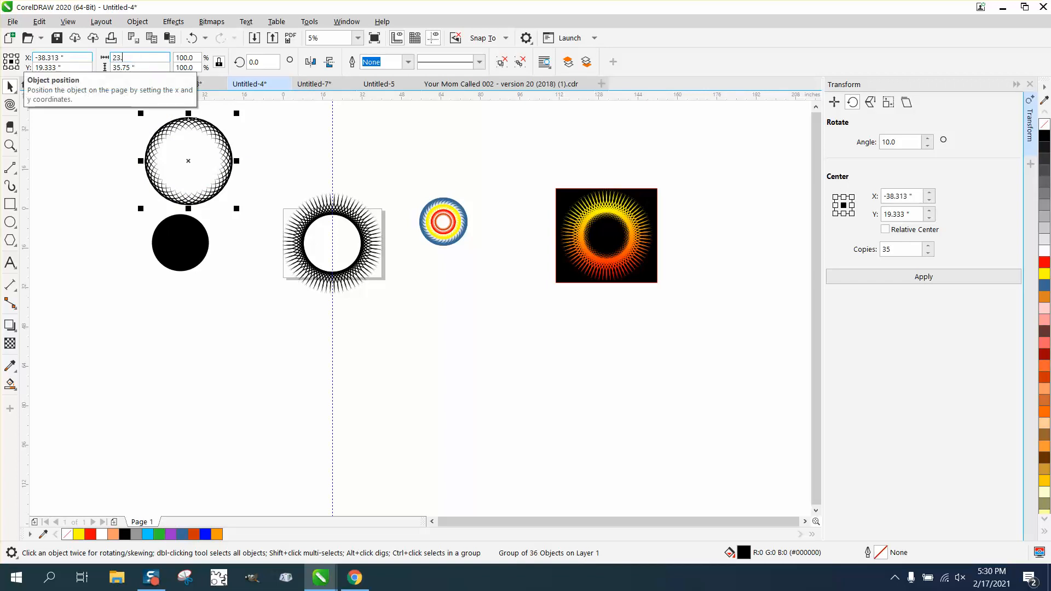
pyautogui.write('23.128')
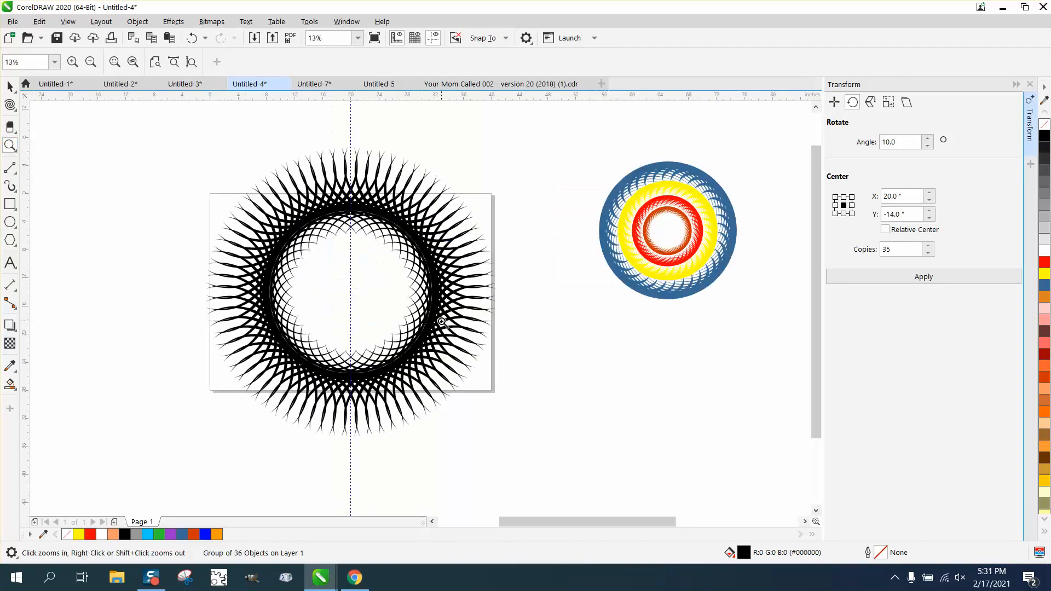
pyautogui.click(441, 321)
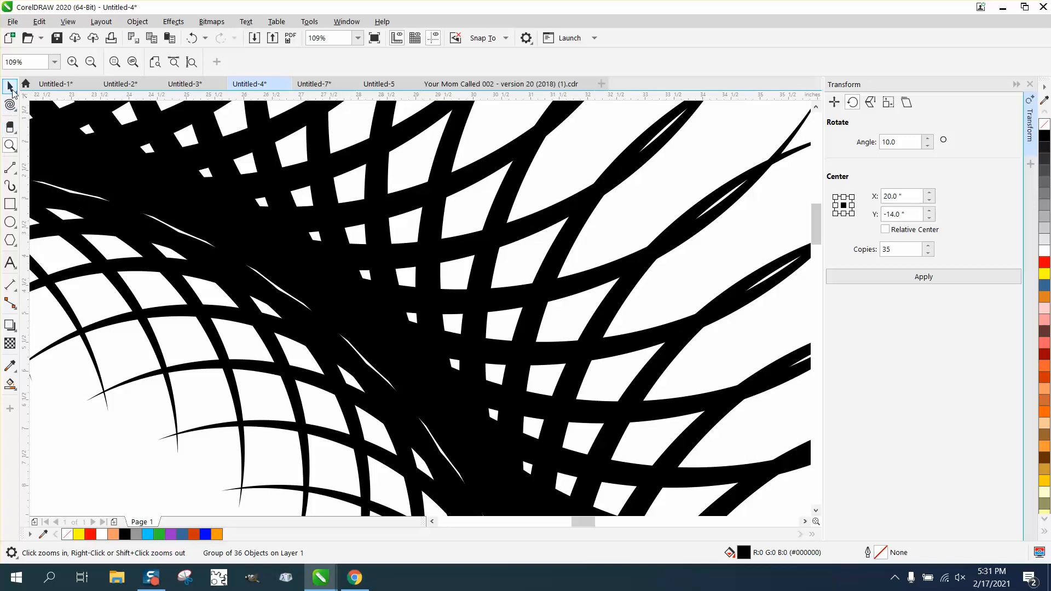
pyautogui.click(10, 88)
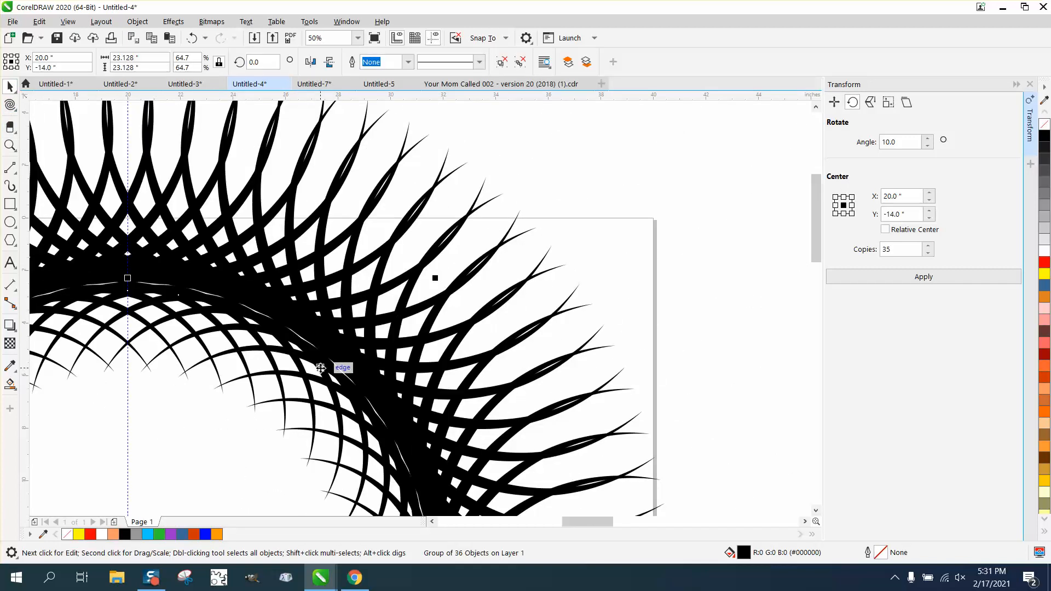
pyautogui.moveTo(435, 277)
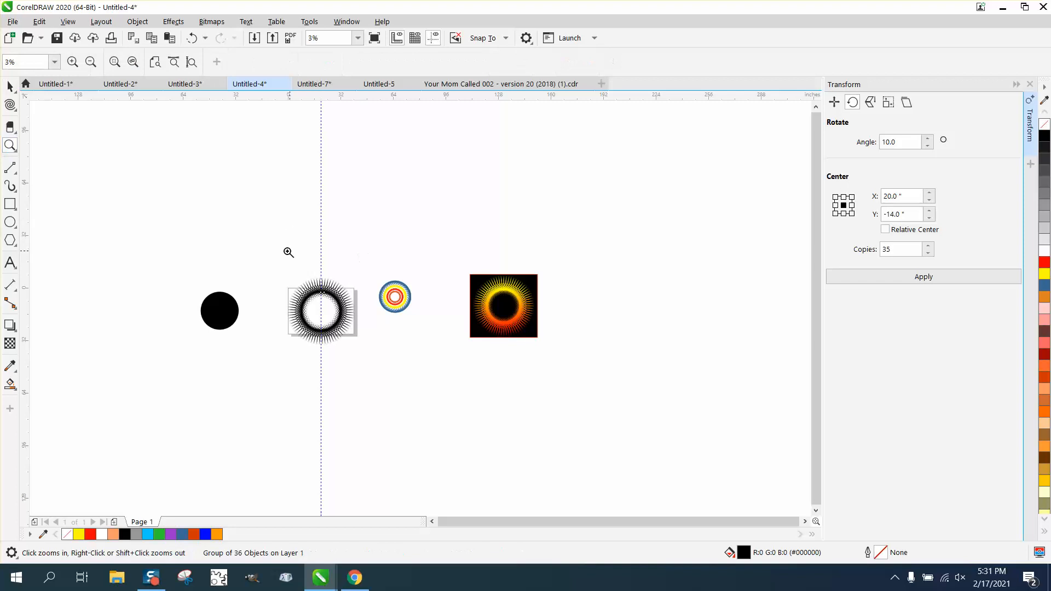
pyautogui.click(288, 253)
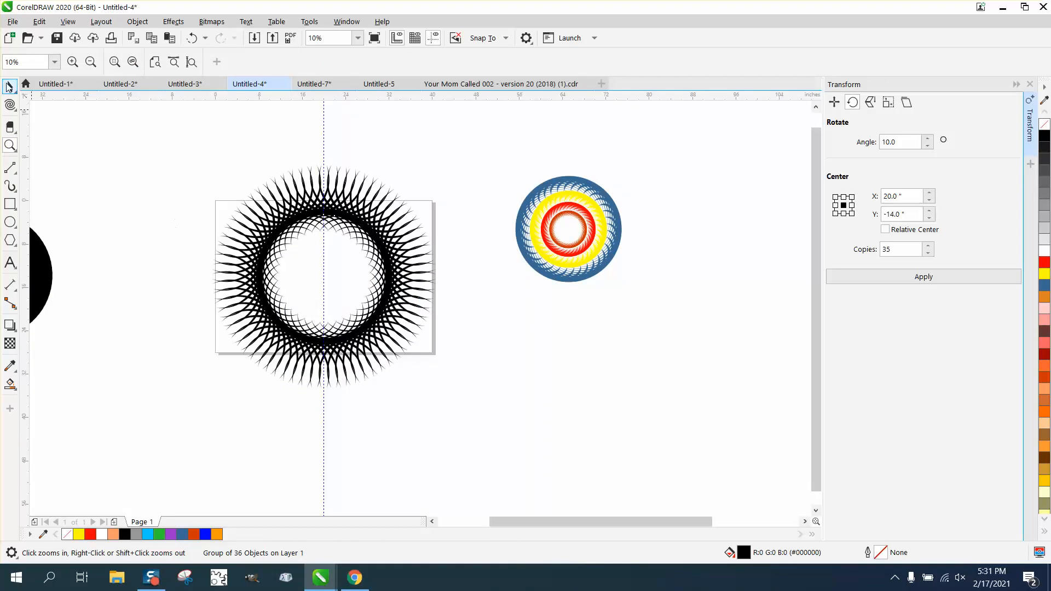
pyautogui.click(321, 274)
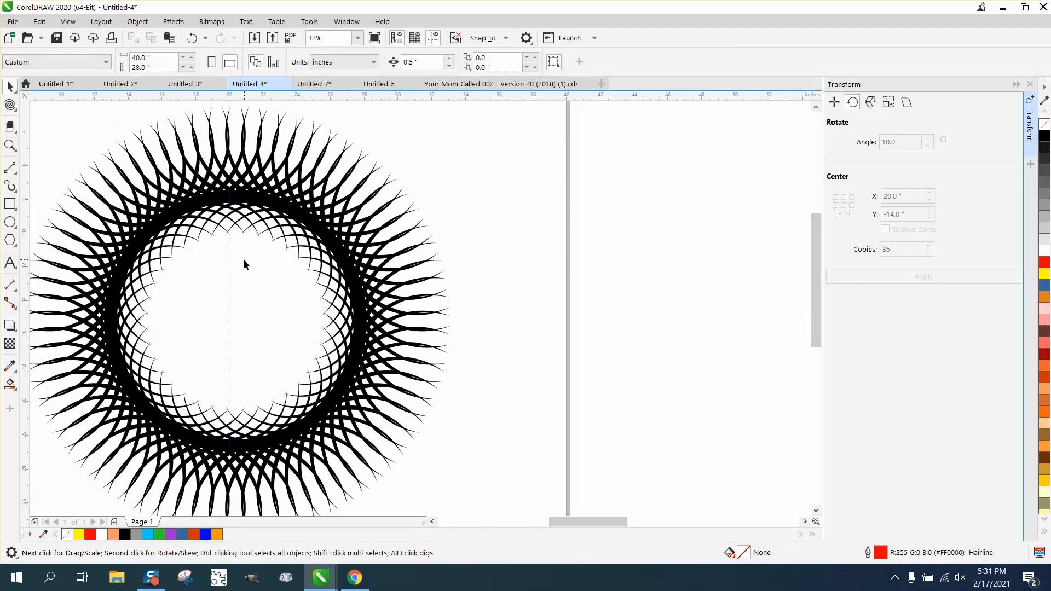
# Step: Ungroup the spiky ring via Object > Group > Ungroup All, then select both rings together
pyautogui.click(244, 265)
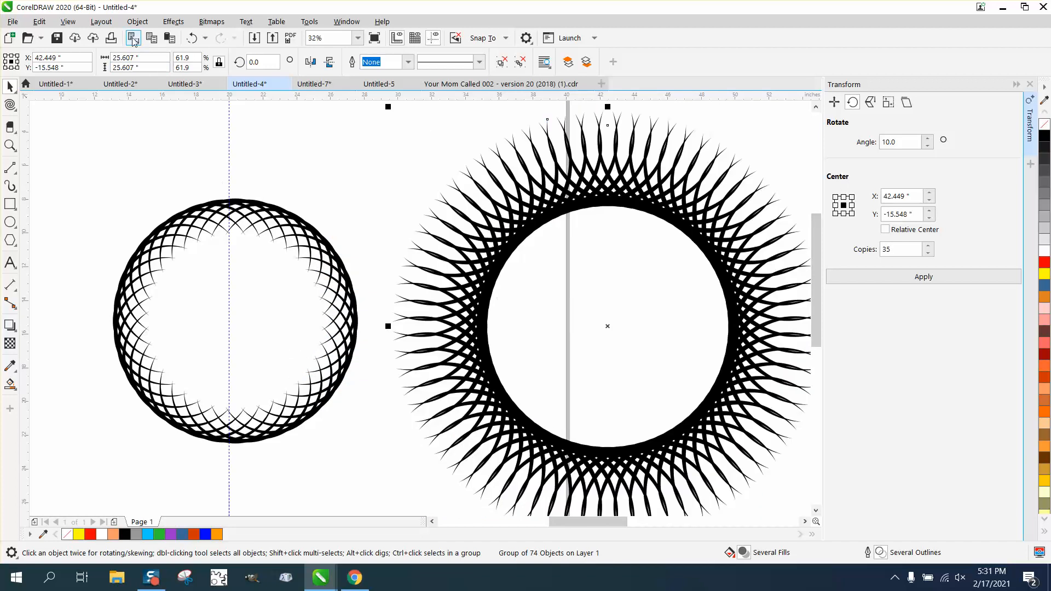
pyautogui.click(137, 22)
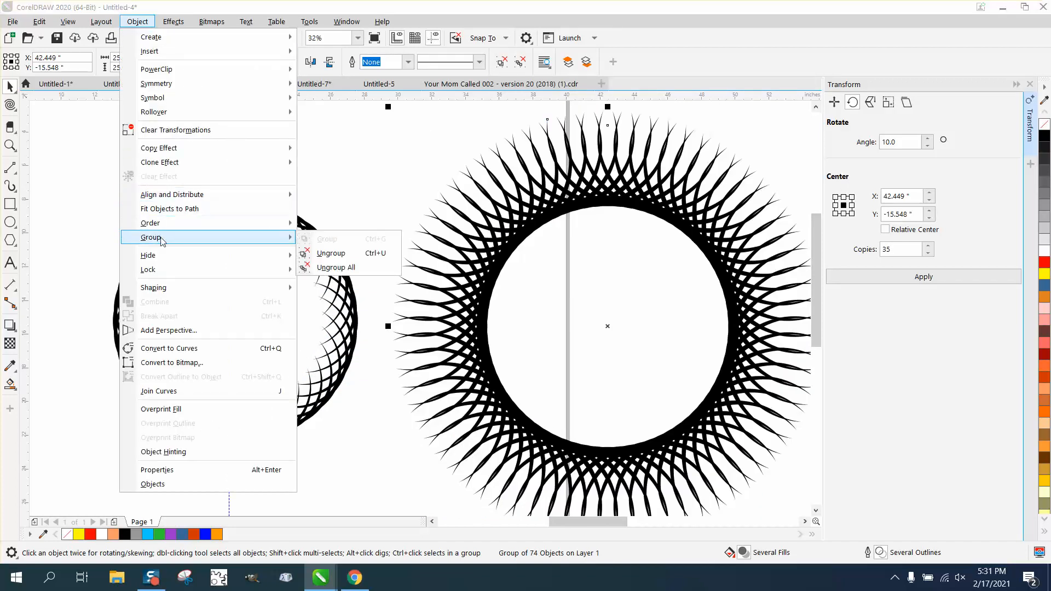
pyautogui.click(336, 267)
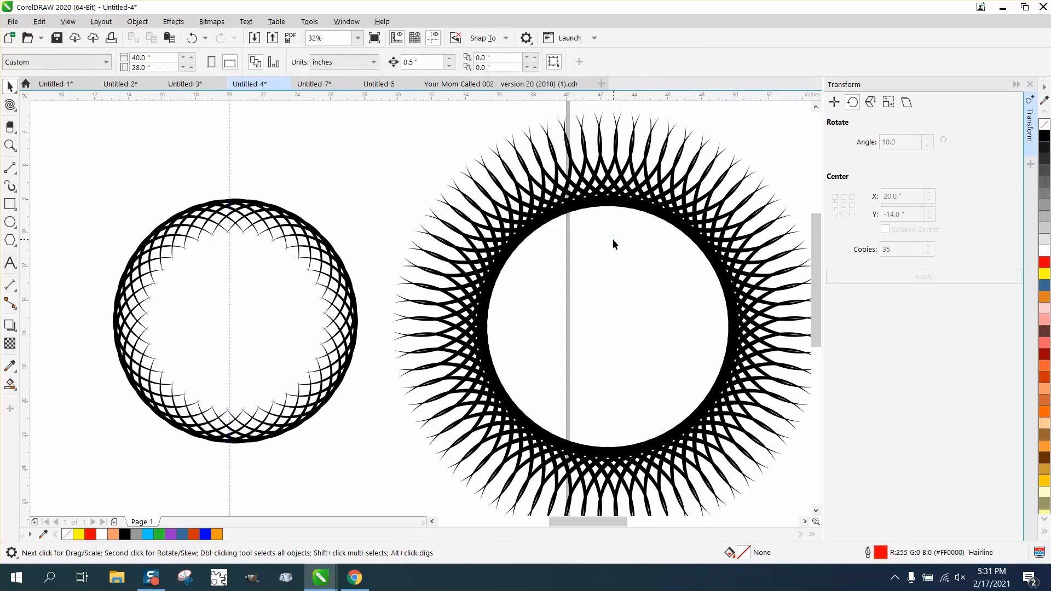
pyautogui.scroll(-3)
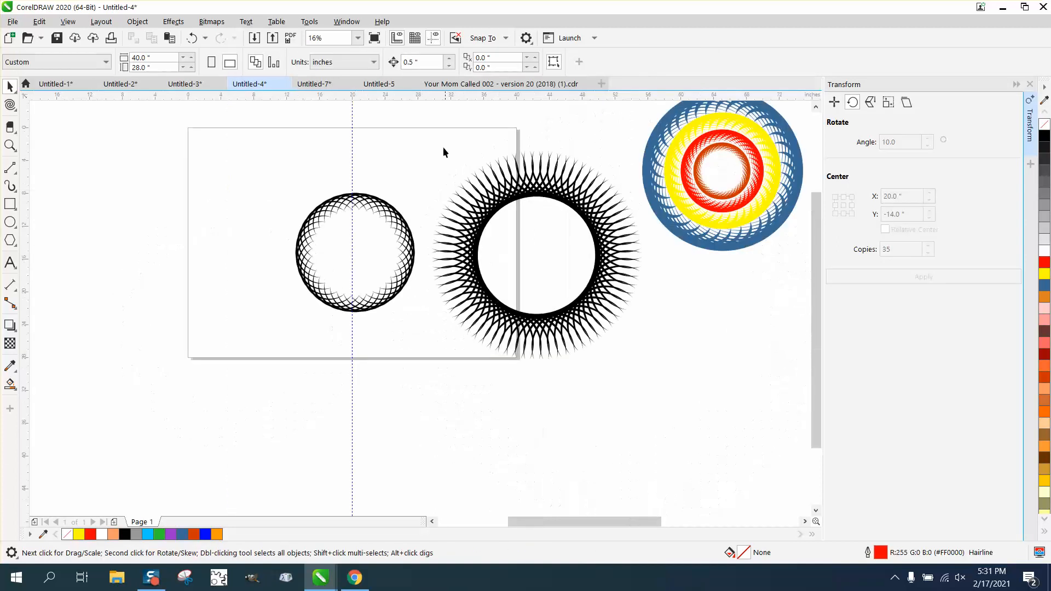
pyautogui.click(527, 255)
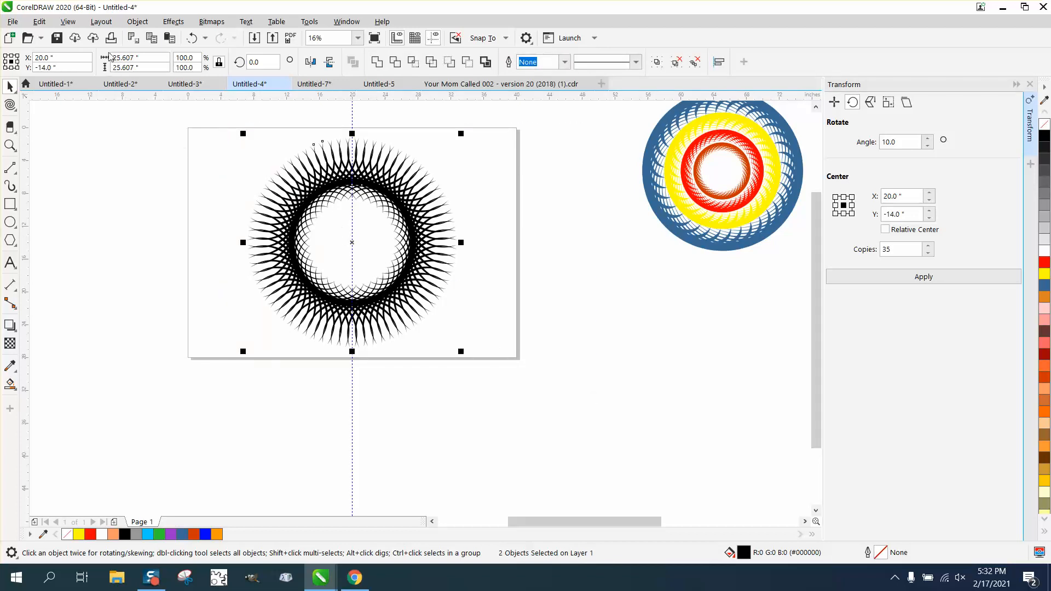
# Step: Group the two rings and apply a red-to-yellow linear gradient fill
pyautogui.click(137, 22)
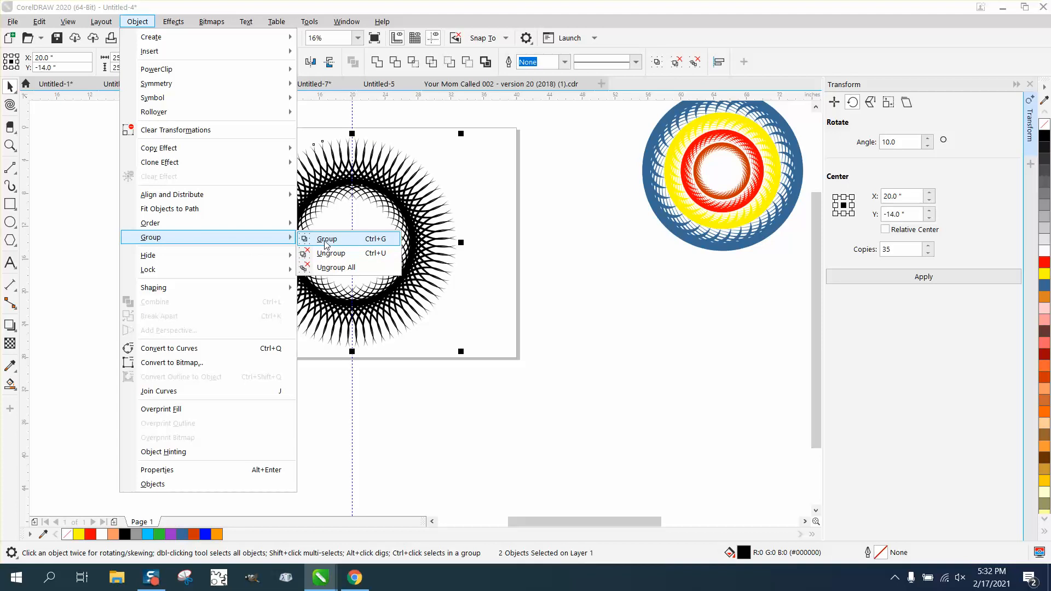
pyautogui.click(326, 238)
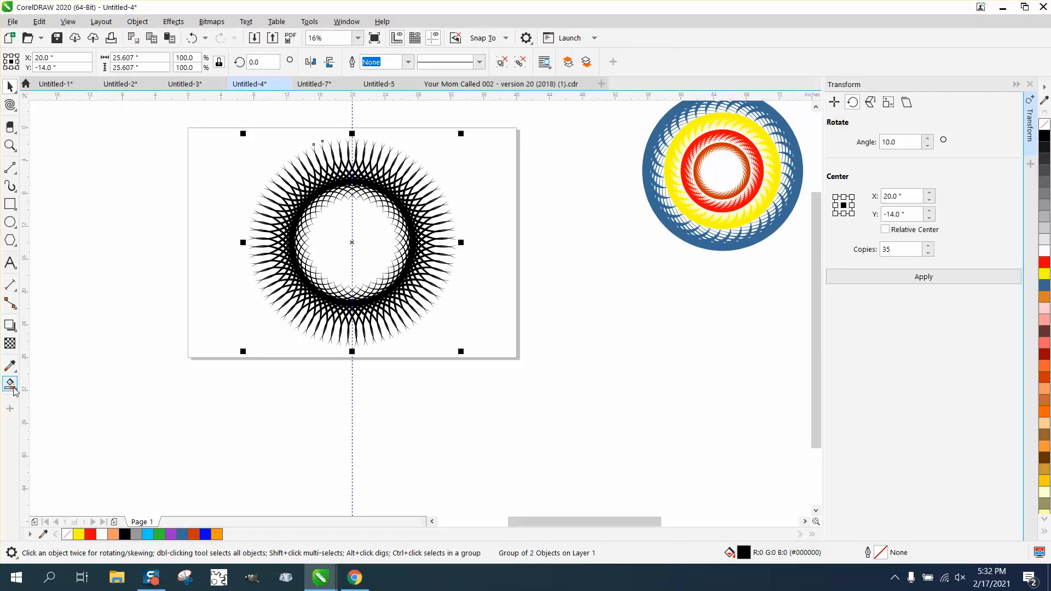
pyautogui.click(10, 385)
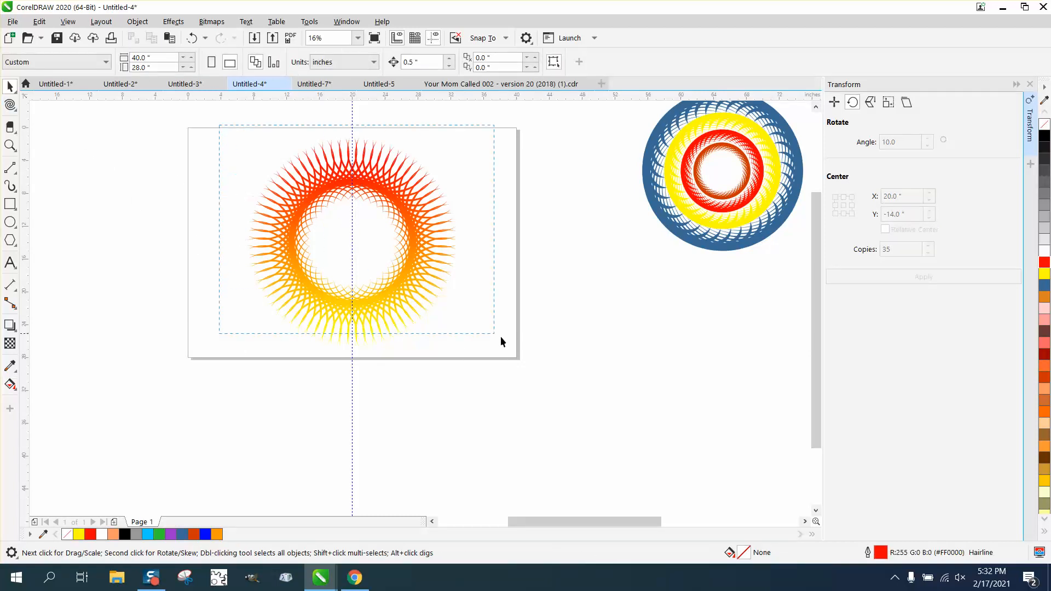
# Step: Draw a blue background rectangle and send it to the back of the page behind the ring
pyautogui.click(352, 241)
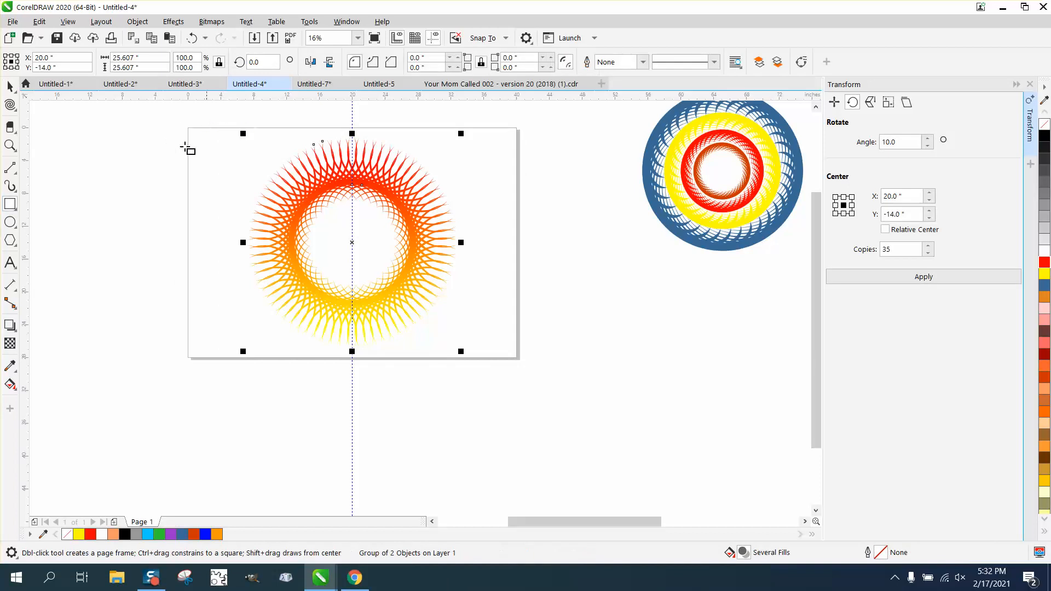
pyautogui.click(11, 204)
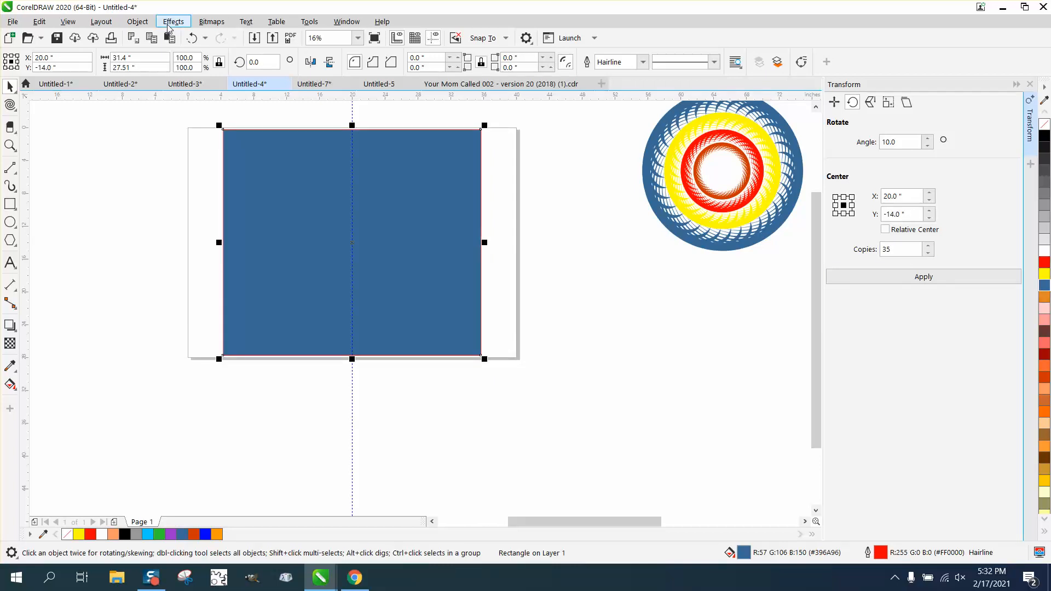
pyautogui.click(137, 22)
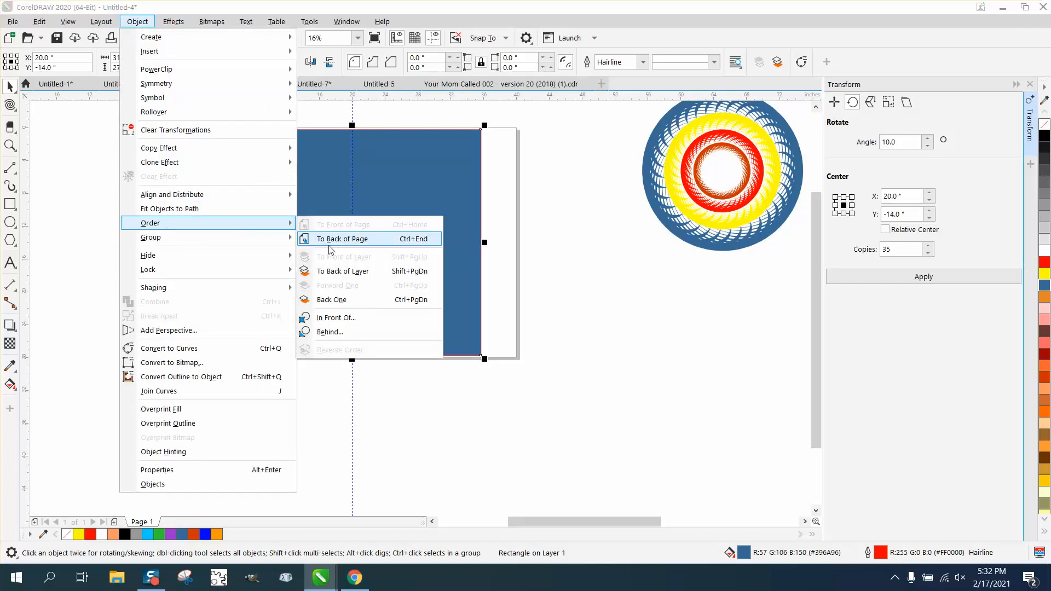
pyautogui.click(342, 238)
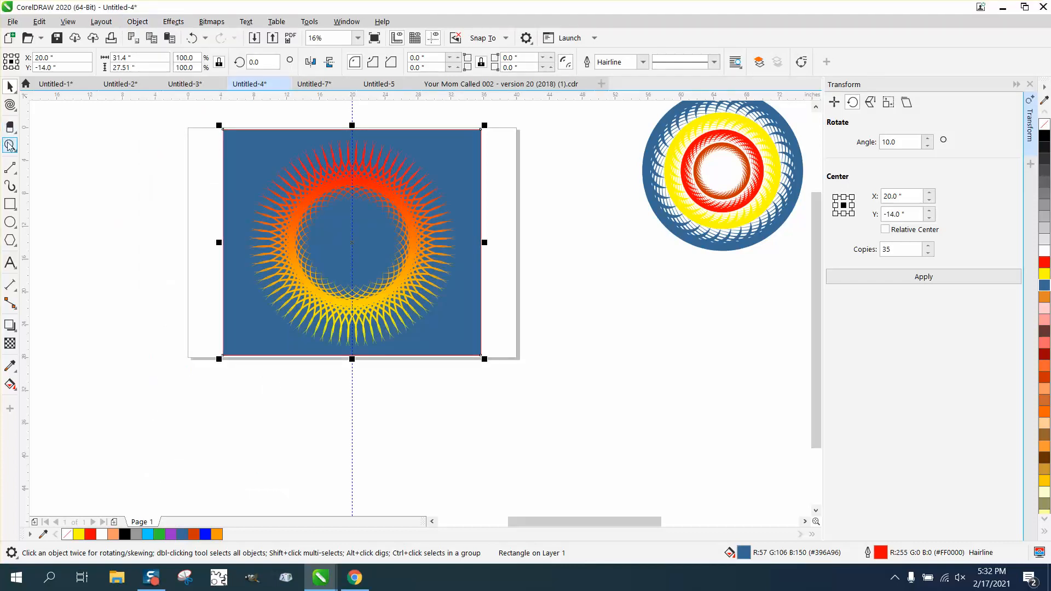
pyautogui.click(464, 252)
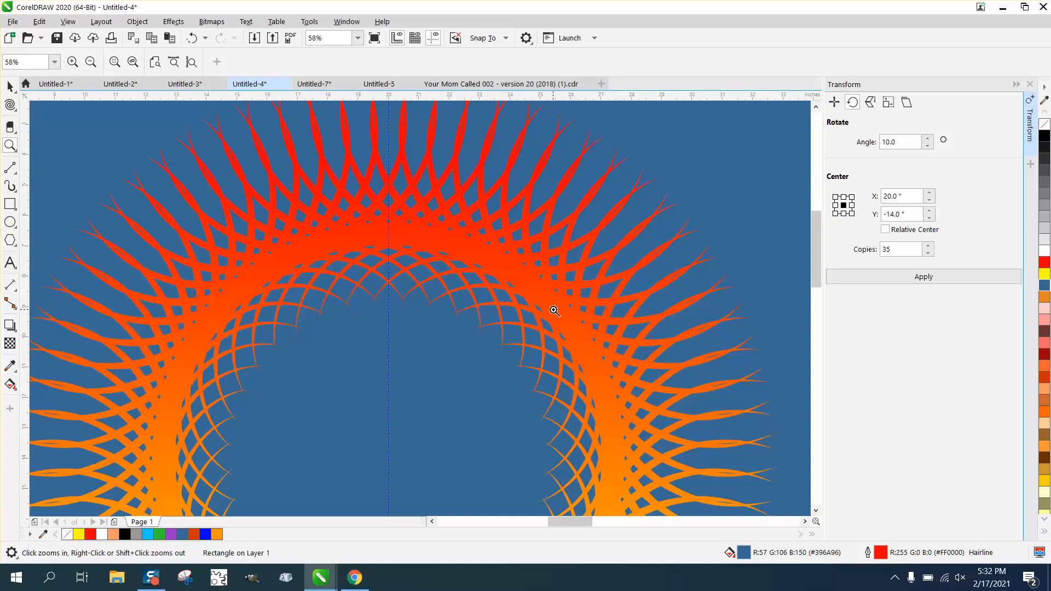
pyautogui.moveTo(444, 308)
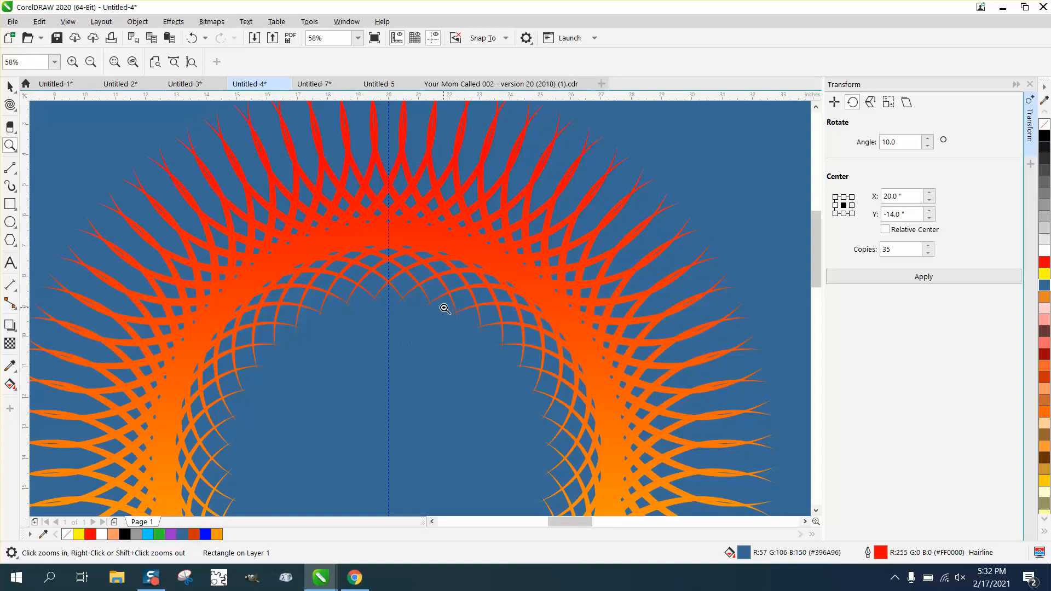